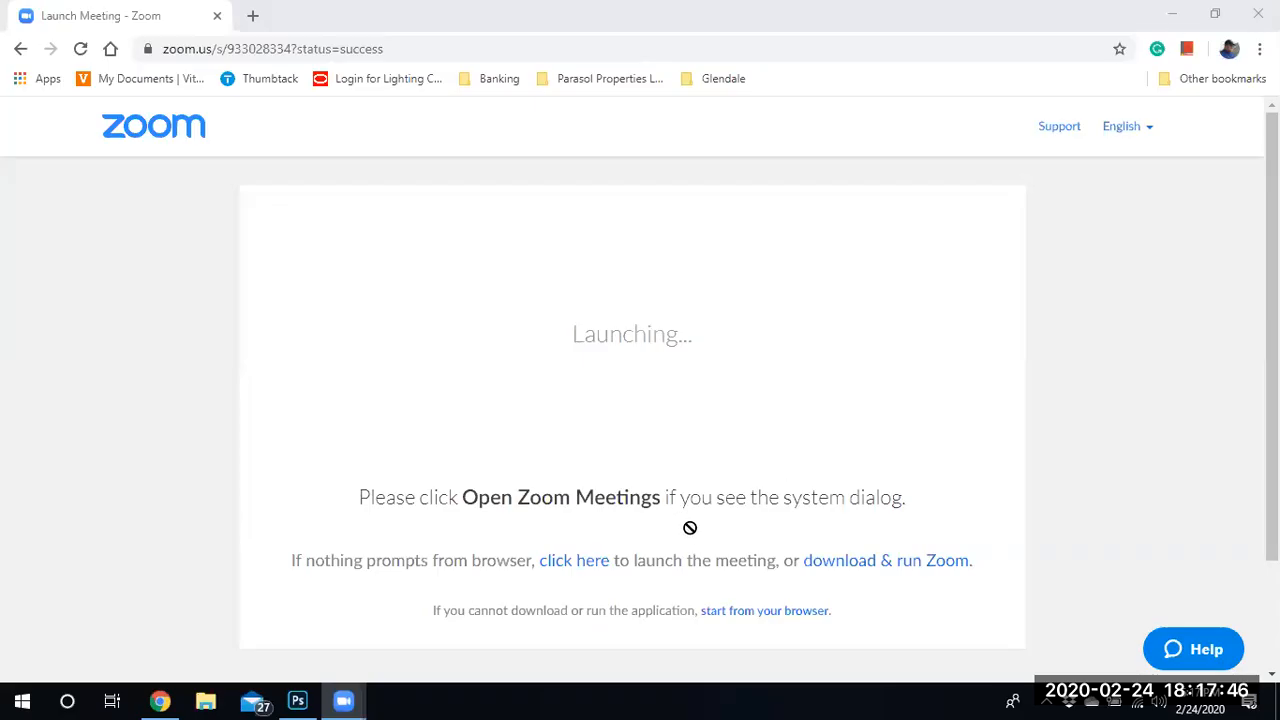
Step: Switch from the browser to Photoshop showing Bridge_Start.psd with the Train layer active
{"action": "left_click", "coordinate": [296, 700]}
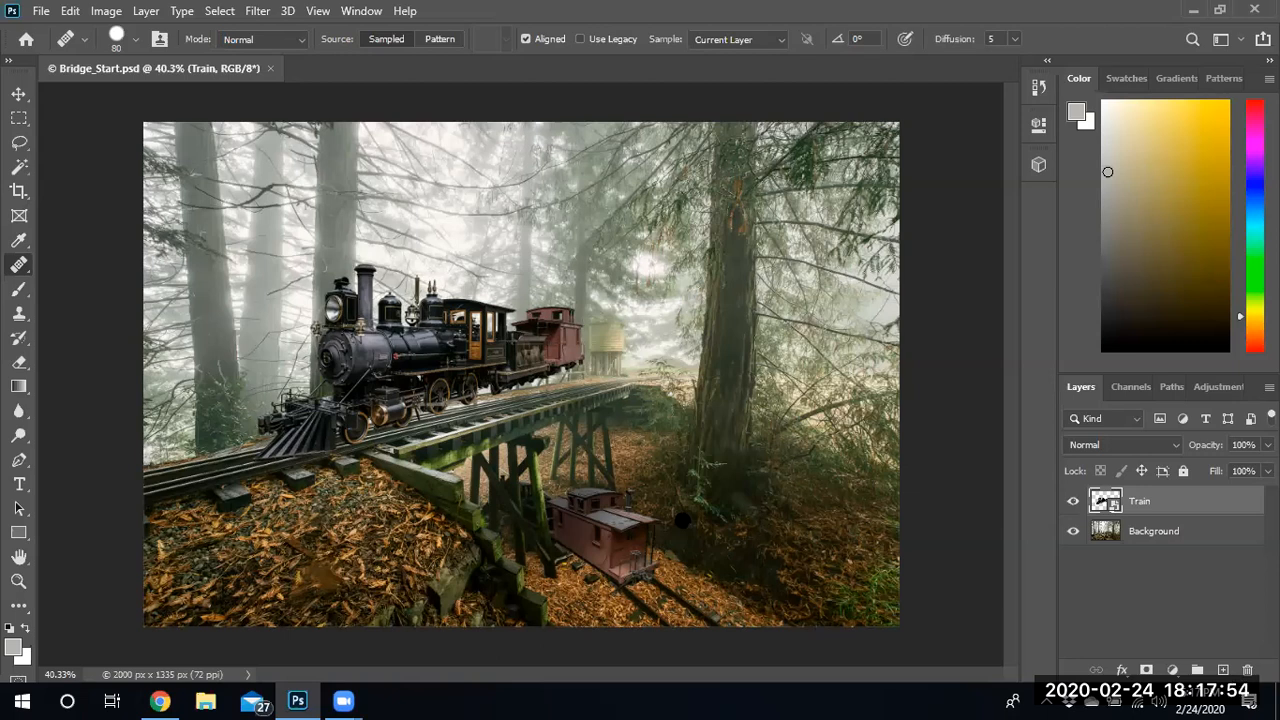
{"action": "mouse_move", "coordinate": [696, 510]}
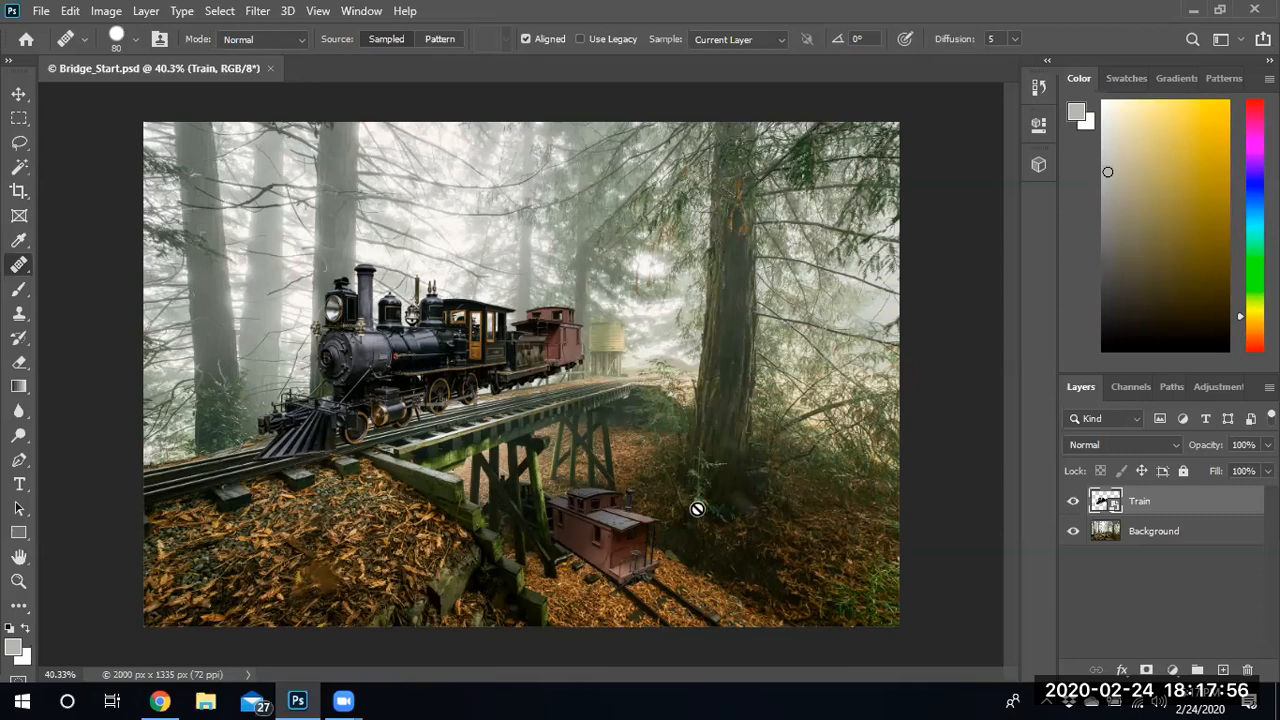
{"action": "mouse_move", "coordinate": [424, 516]}
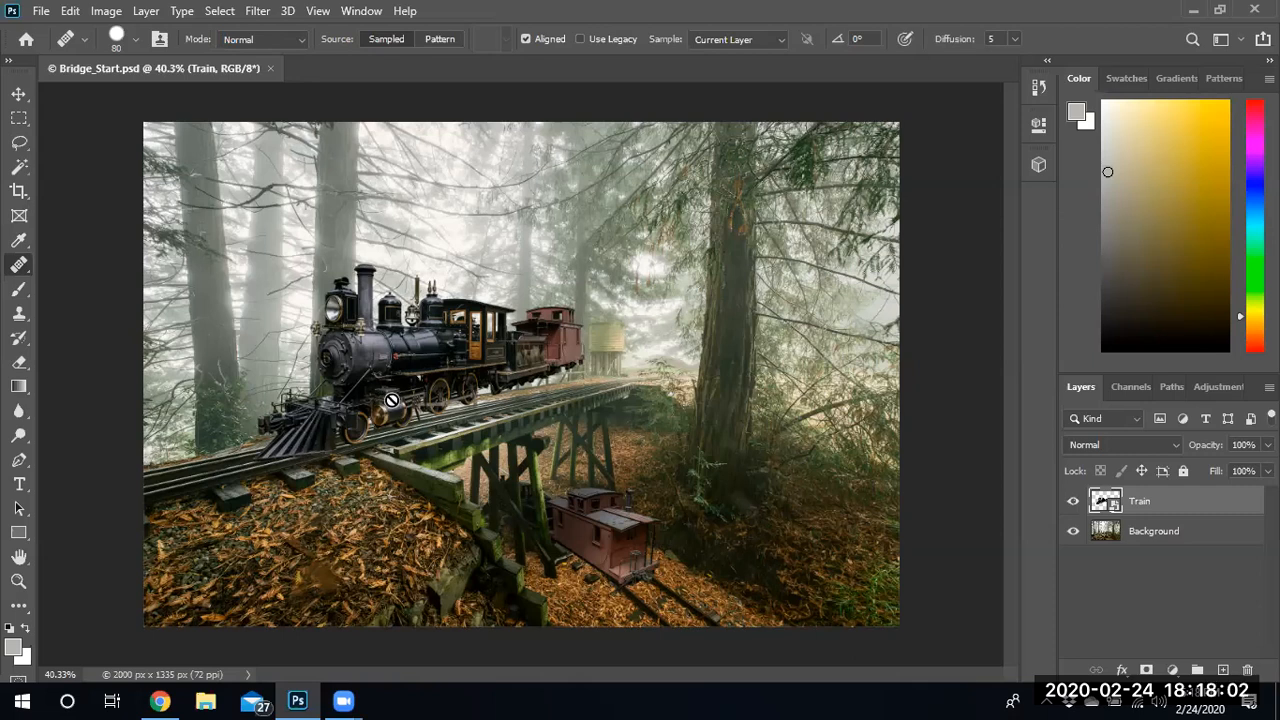
{"action": "mouse_move", "coordinate": [558, 420]}
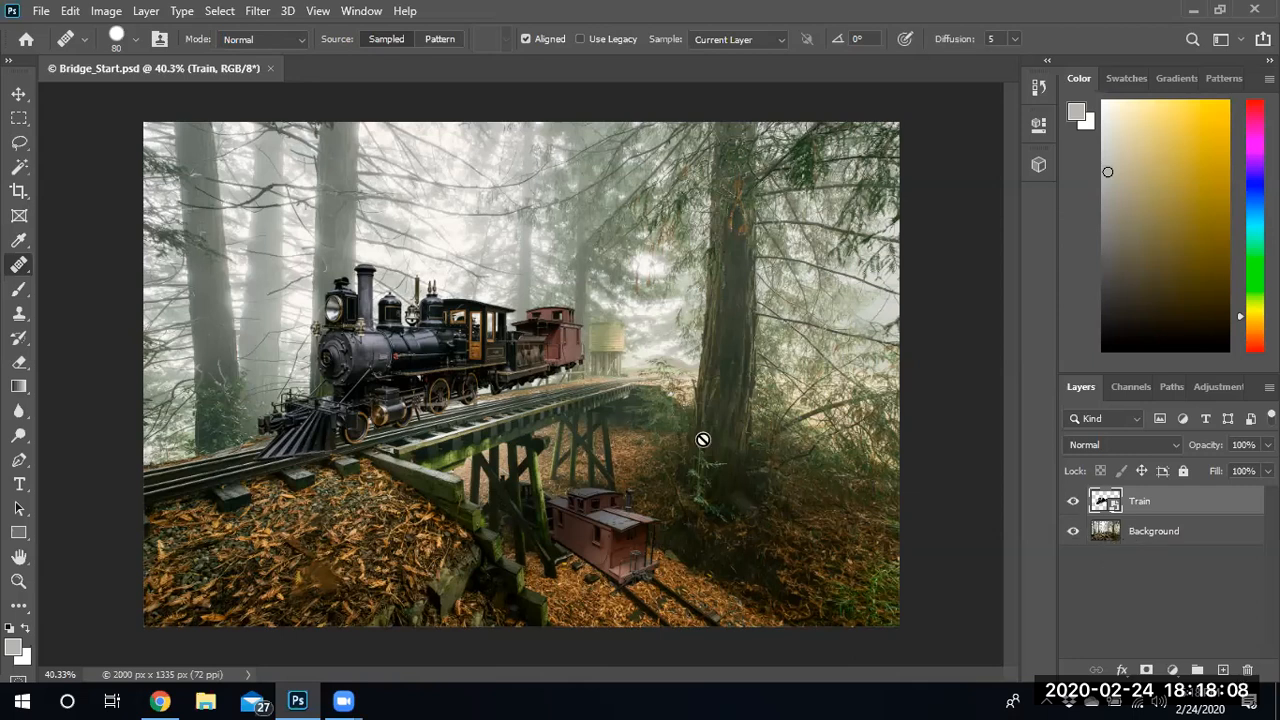
{"action": "mouse_move", "coordinate": [560, 384]}
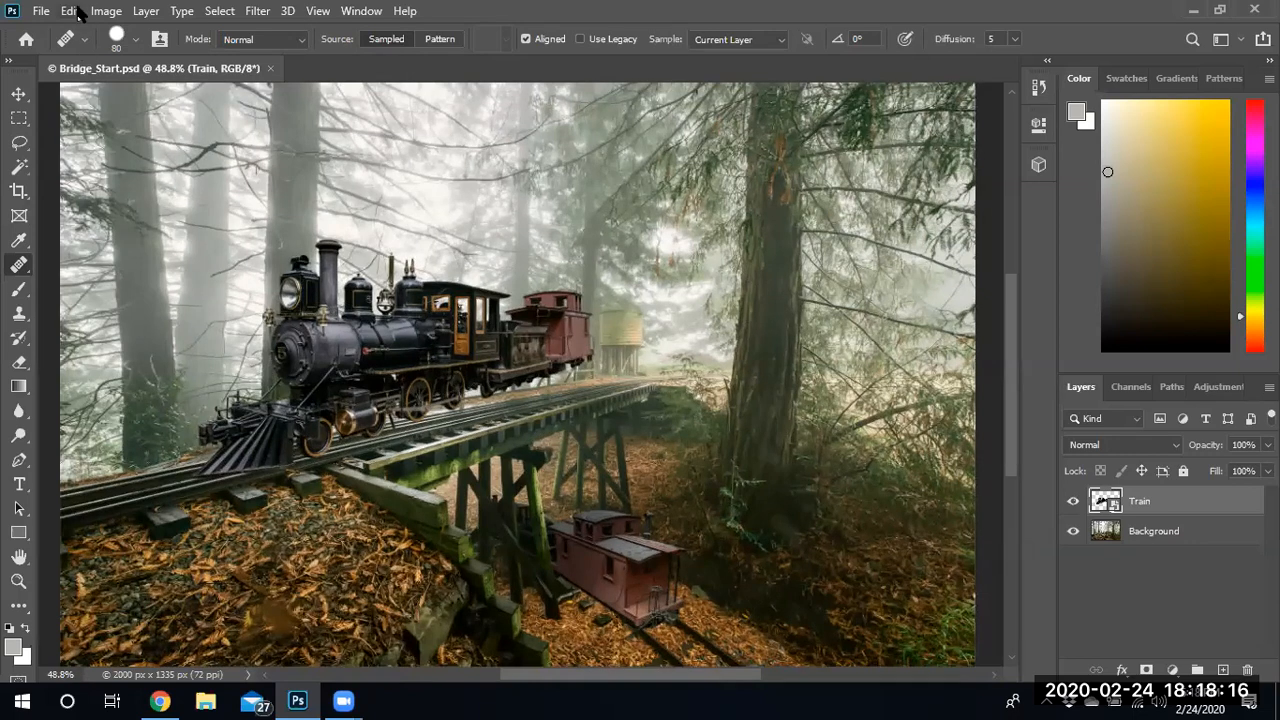
Step: Launch Perspective Warp from the Edit menu on the Train layer and dismiss the Step 1 of 2 tip
{"action": "left_click", "coordinate": [68, 12]}
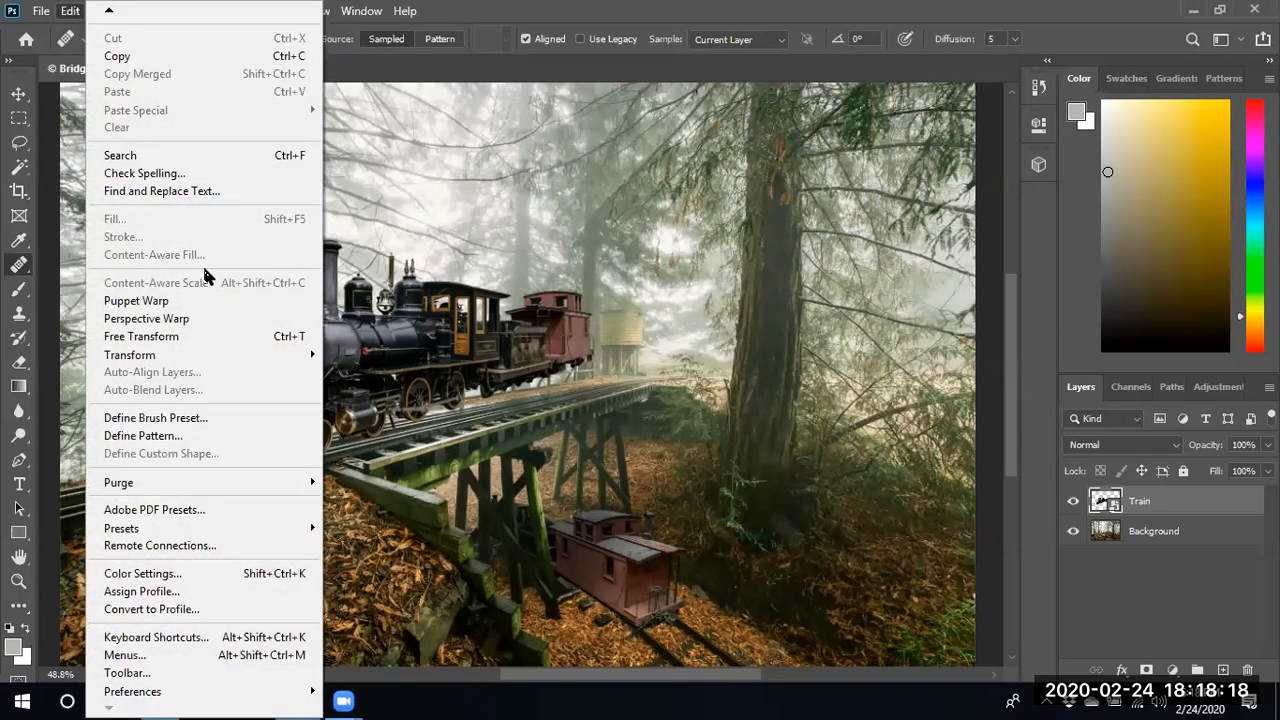
{"action": "mouse_move", "coordinate": [136, 300]}
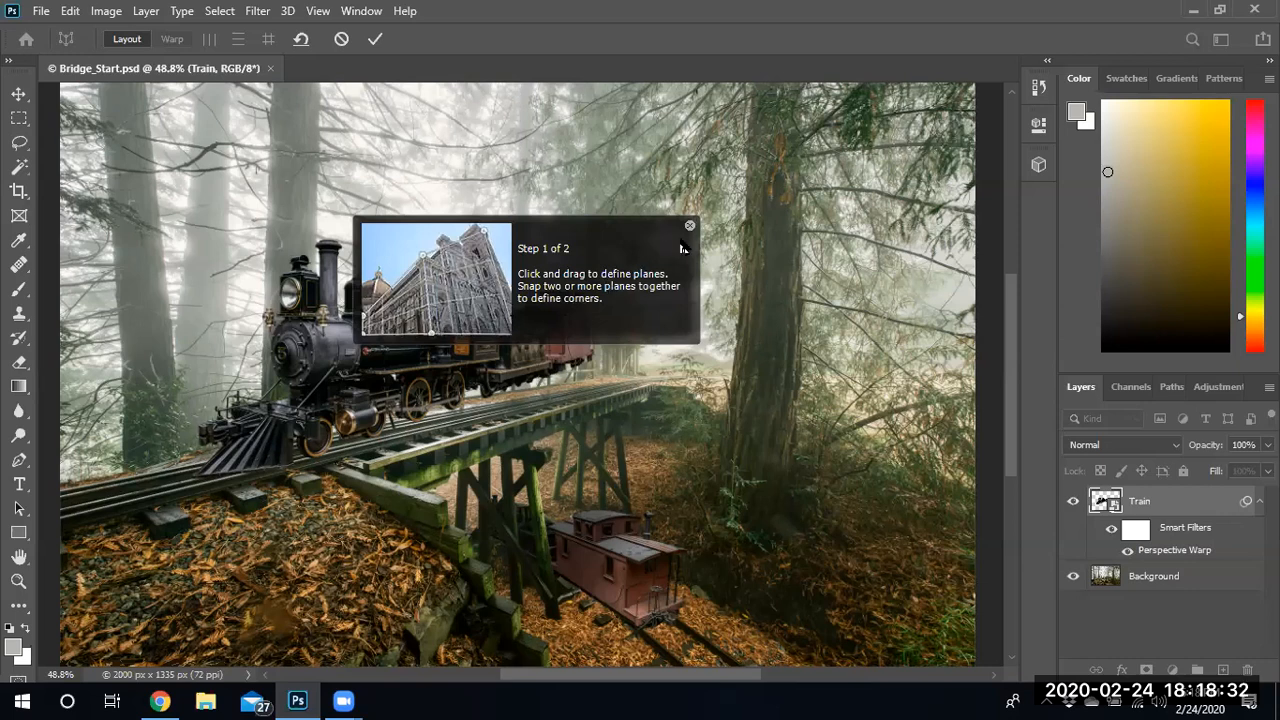
{"action": "left_click", "coordinate": [688, 224]}
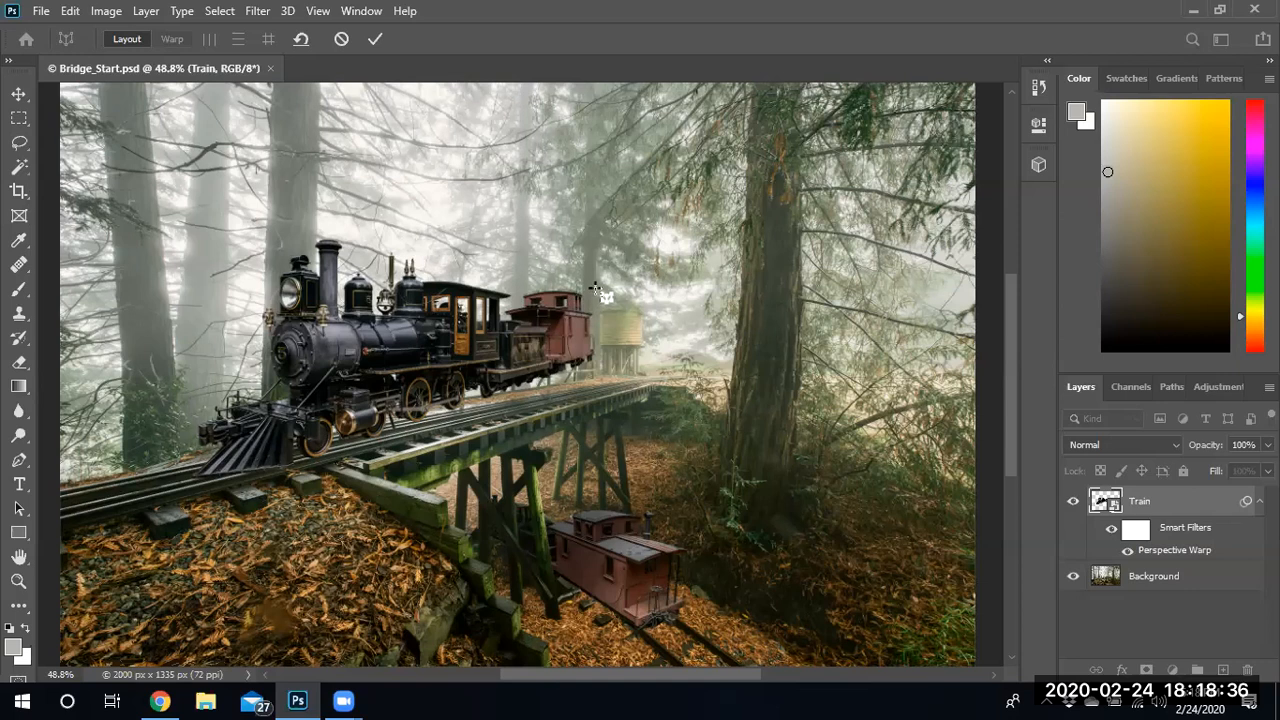
{"action": "mouse_move", "coordinate": [608, 360]}
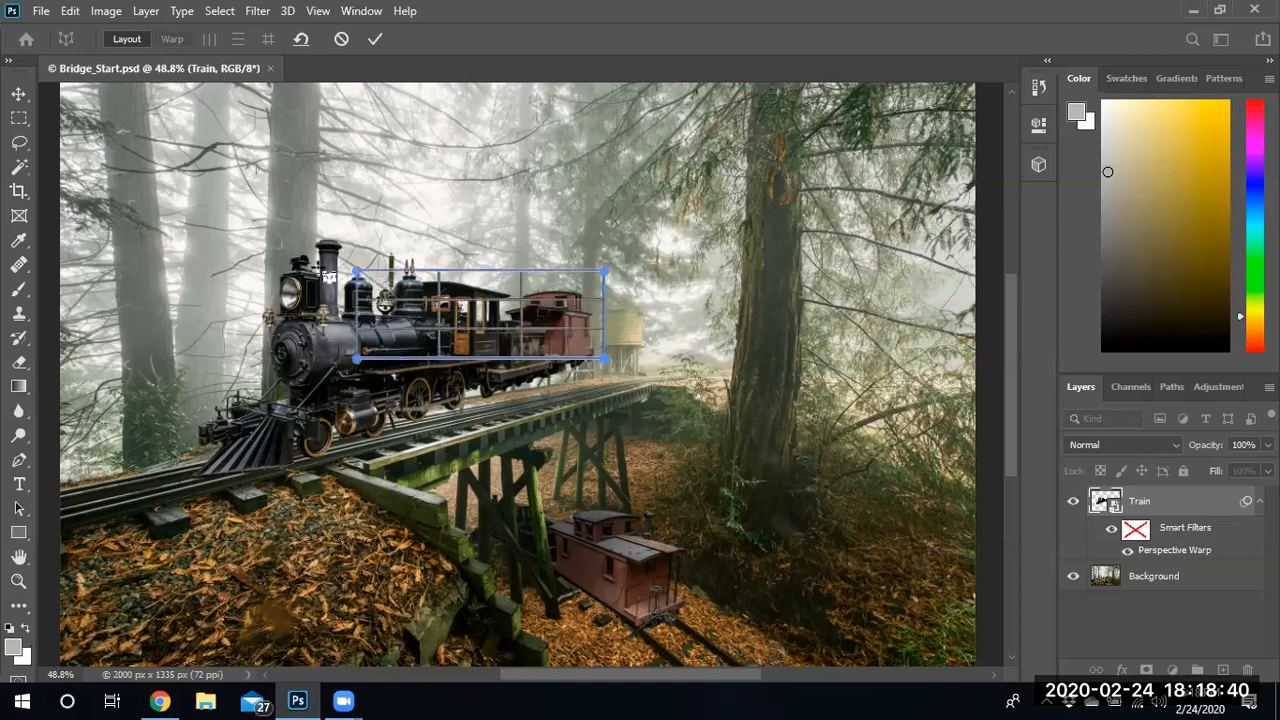
Step: Drag the side plane's corners so it spans the engine and tilts to follow the bridge rails
{"action": "left_click_drag", "start_coordinate": [356, 272], "coordinate": [316, 244]}
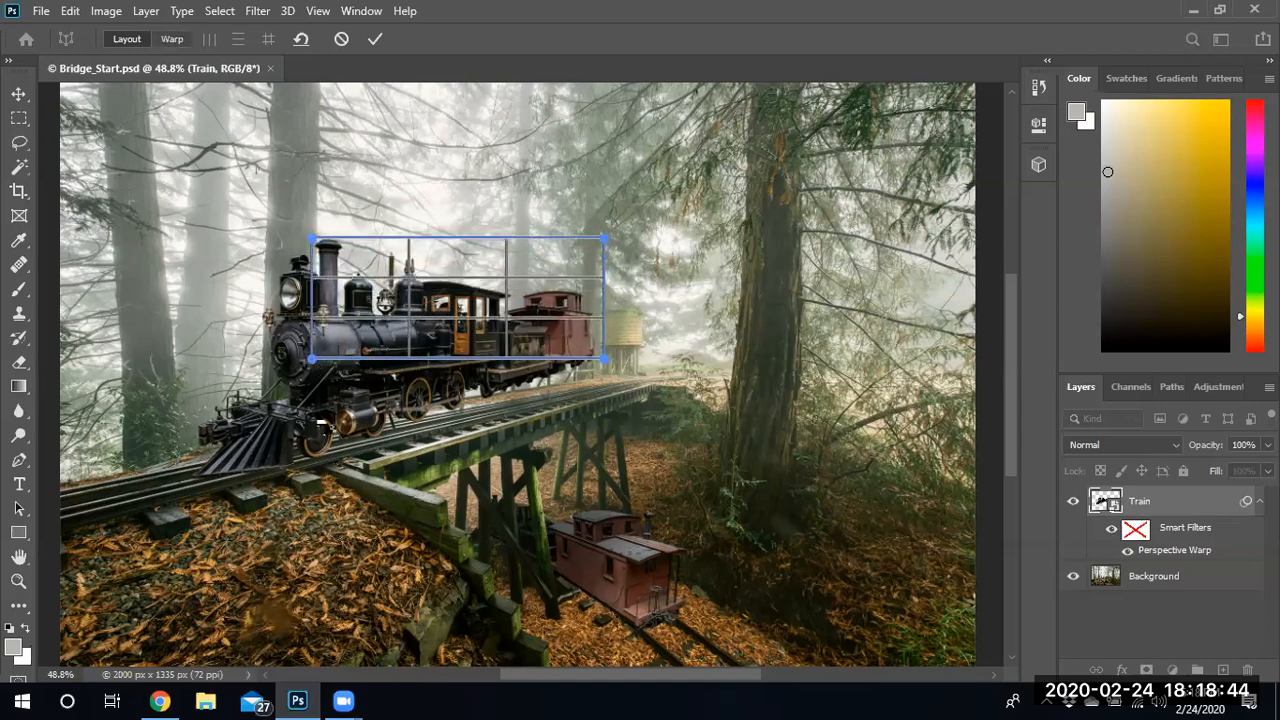
{"action": "left_click_drag", "start_coordinate": [312, 360], "coordinate": [312, 458]}
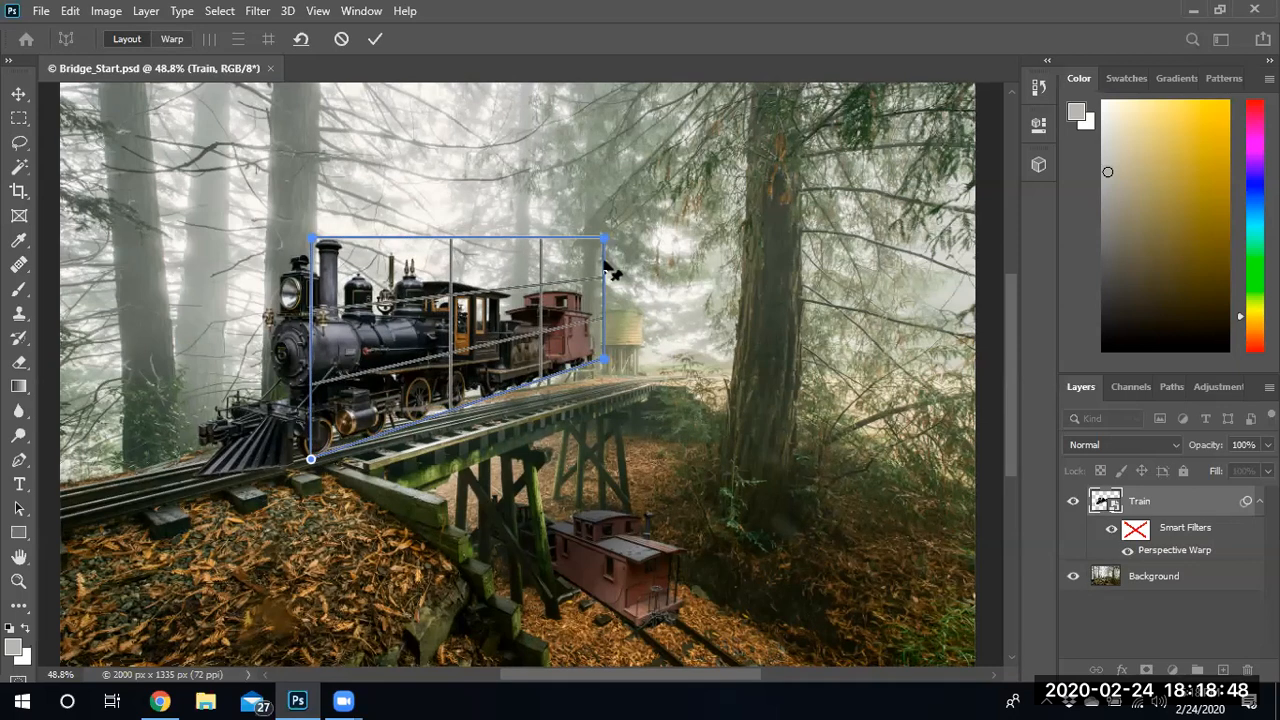
{"action": "left_click_drag", "start_coordinate": [604, 240], "coordinate": [600, 304]}
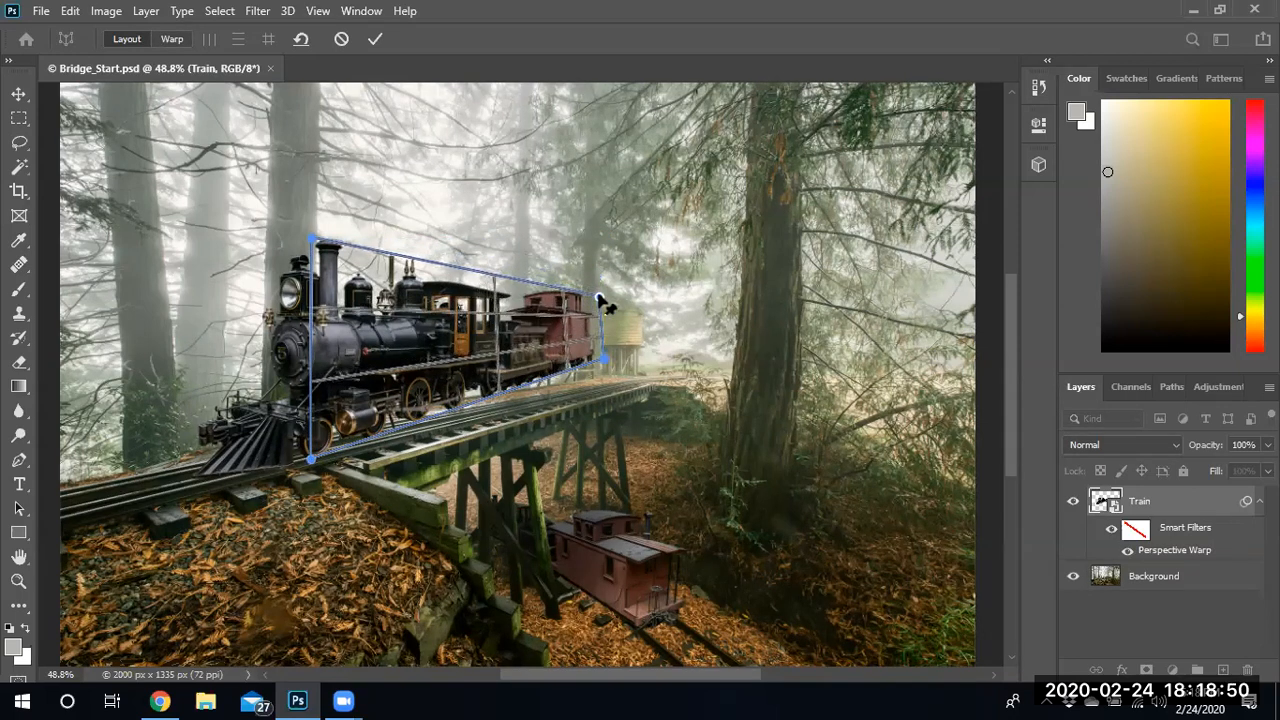
{"action": "left_click_drag", "start_coordinate": [608, 304], "coordinate": [596, 296]}
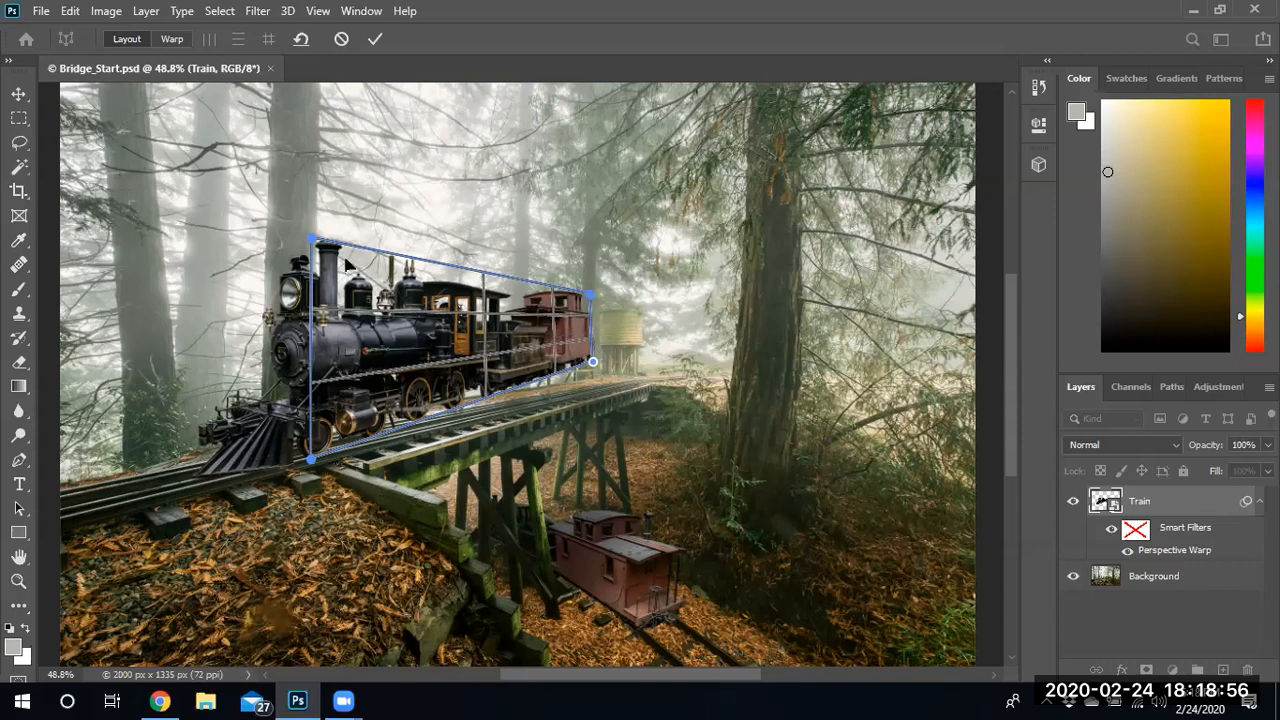
{"action": "mouse_move", "coordinate": [184, 244]}
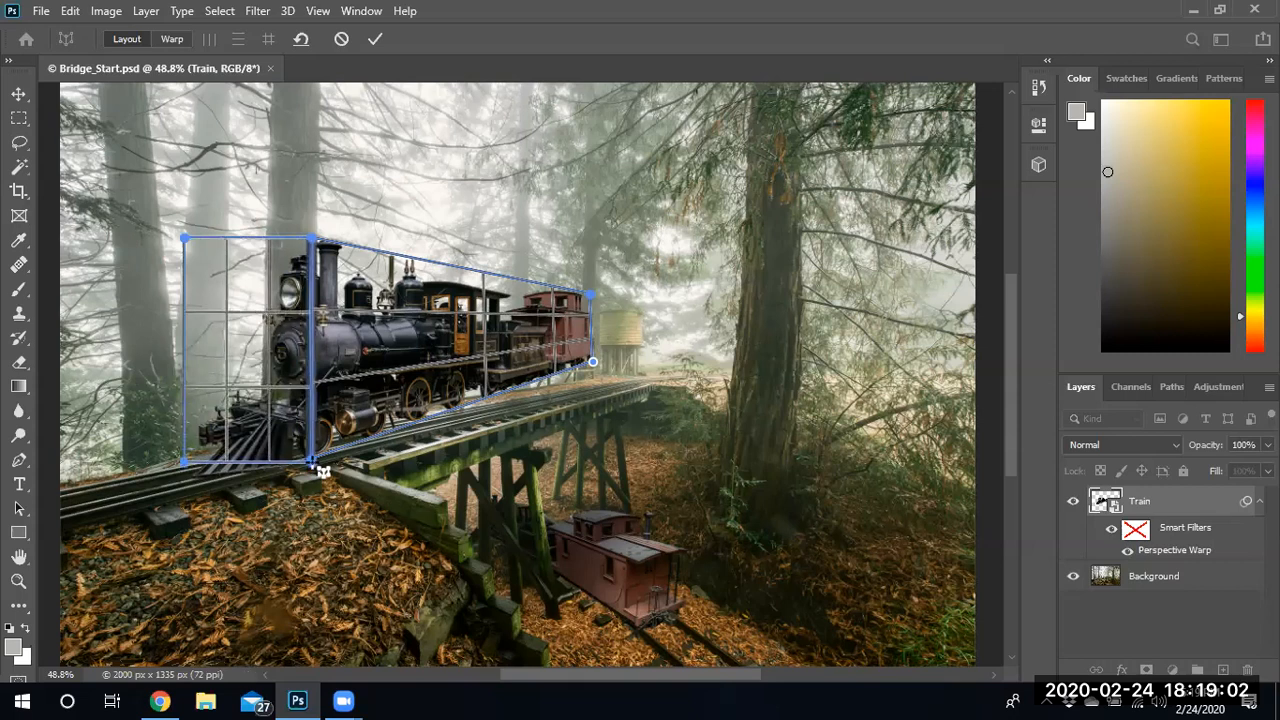
{"action": "mouse_move", "coordinate": [284, 456]}
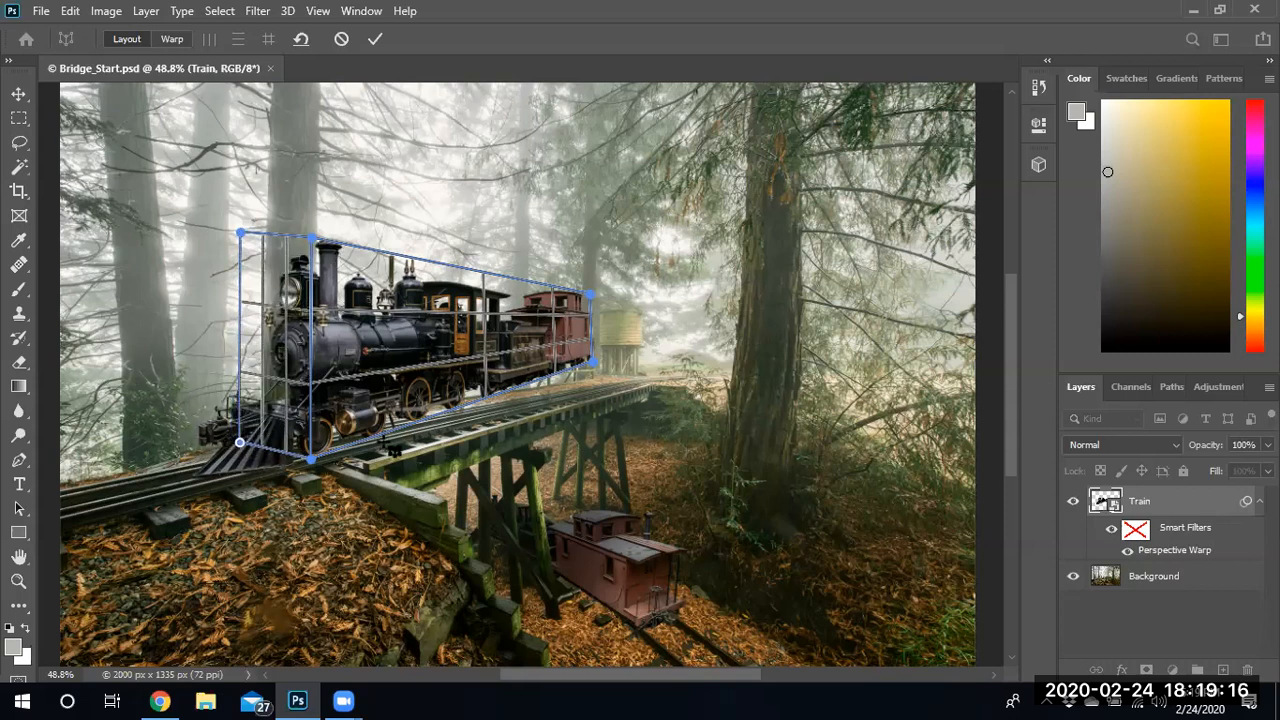
{"action": "mouse_move", "coordinate": [204, 42]}
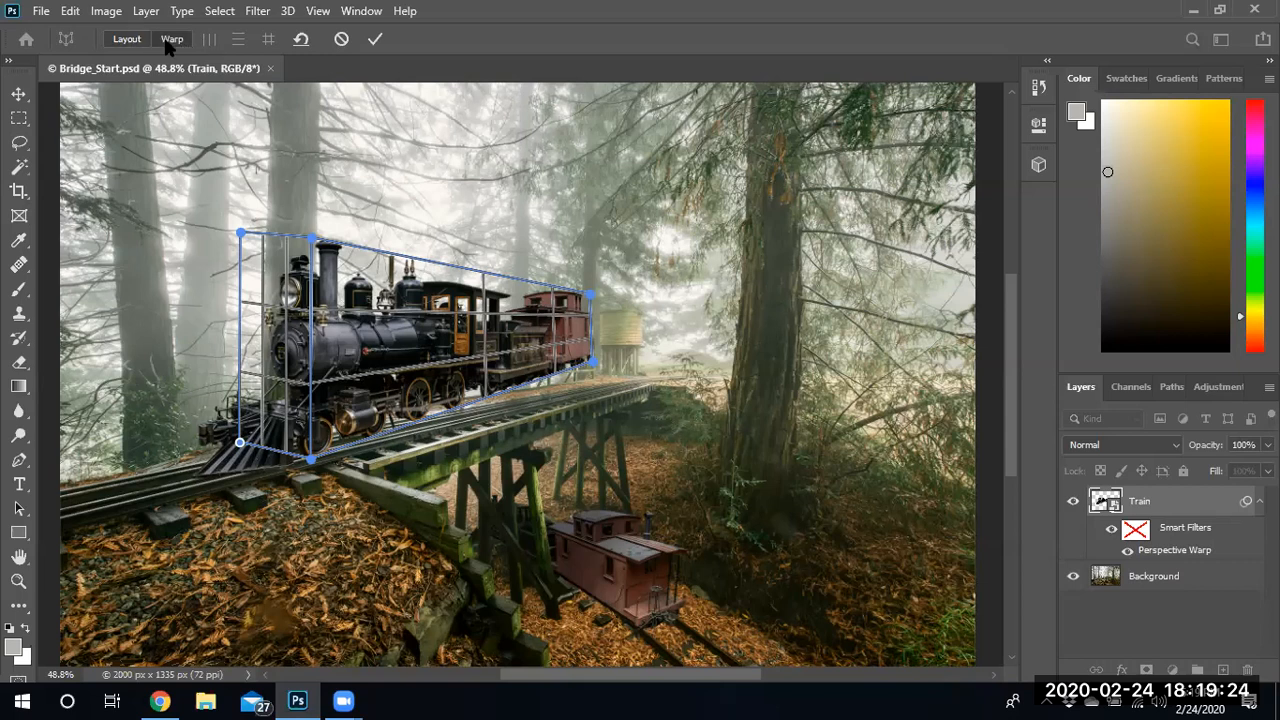
{"action": "mouse_move", "coordinate": [264, 128]}
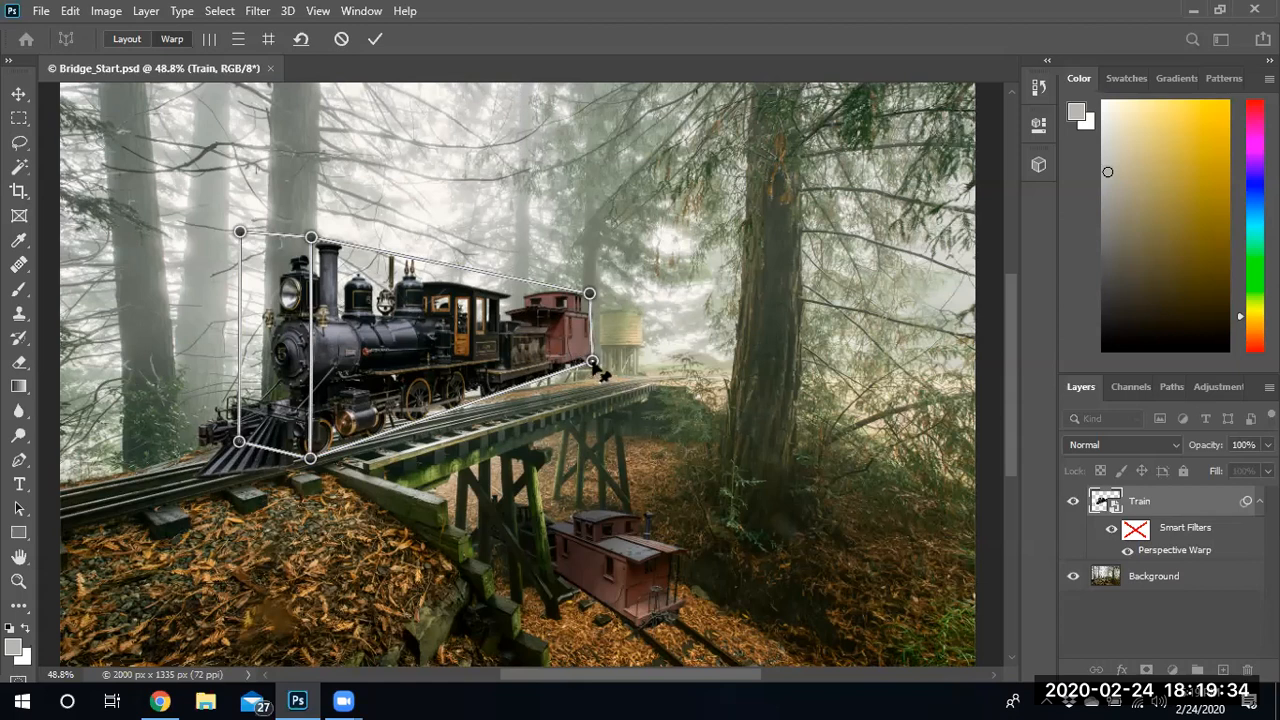
Step: Drag the rear warp pins down and right so the cars recede along the bridge track
{"action": "left_click_drag", "start_coordinate": [592, 362], "coordinate": [588, 384]}
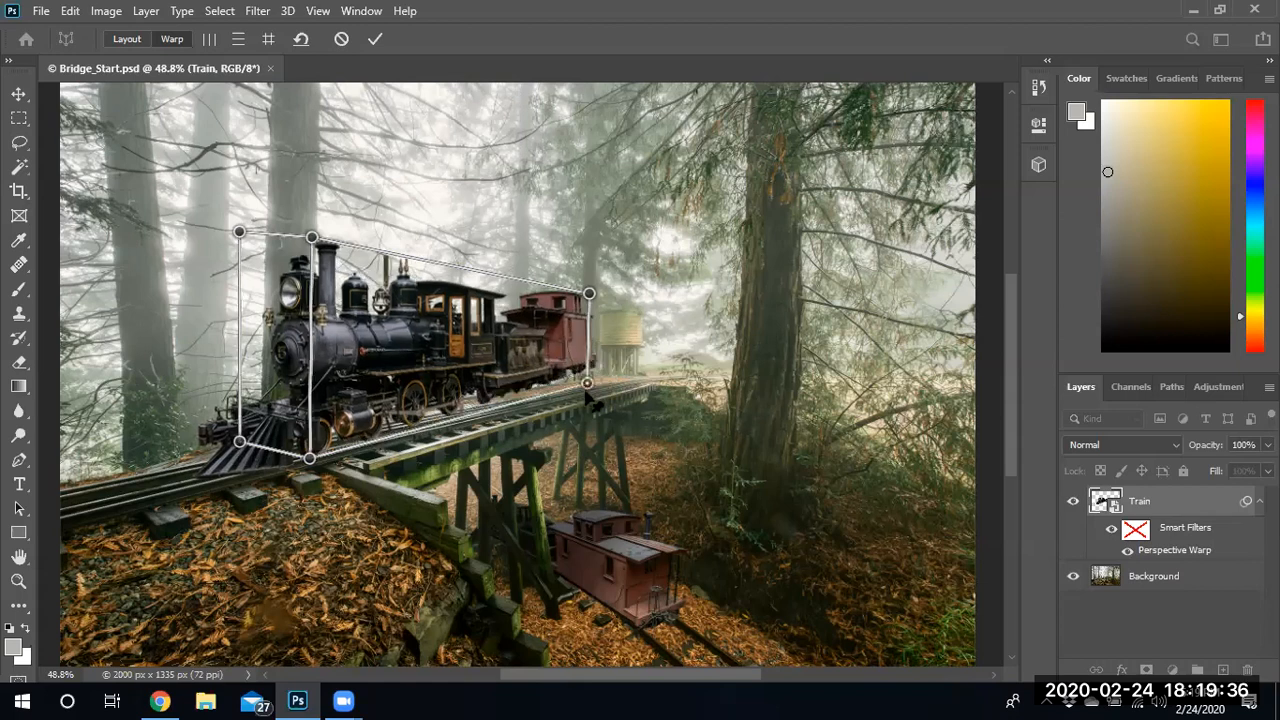
{"action": "left_click_drag", "start_coordinate": [588, 382], "coordinate": [588, 394]}
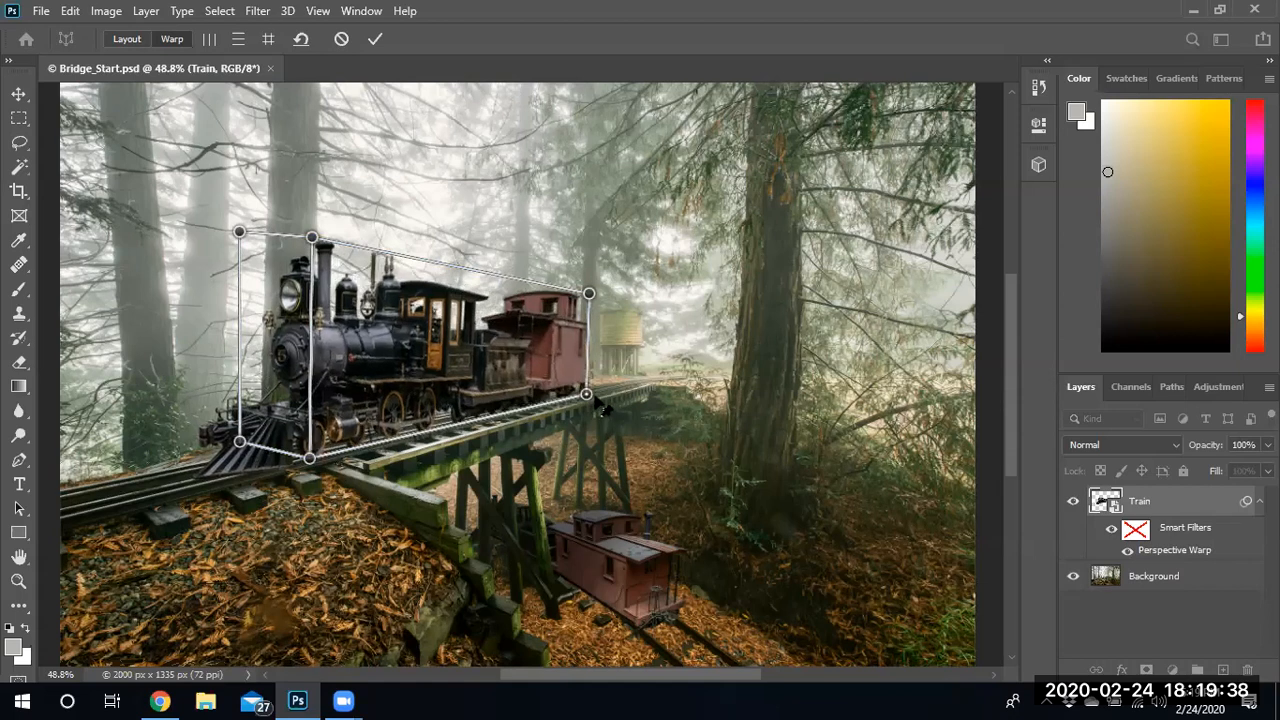
{"action": "left_click_drag", "start_coordinate": [588, 396], "coordinate": [596, 390]}
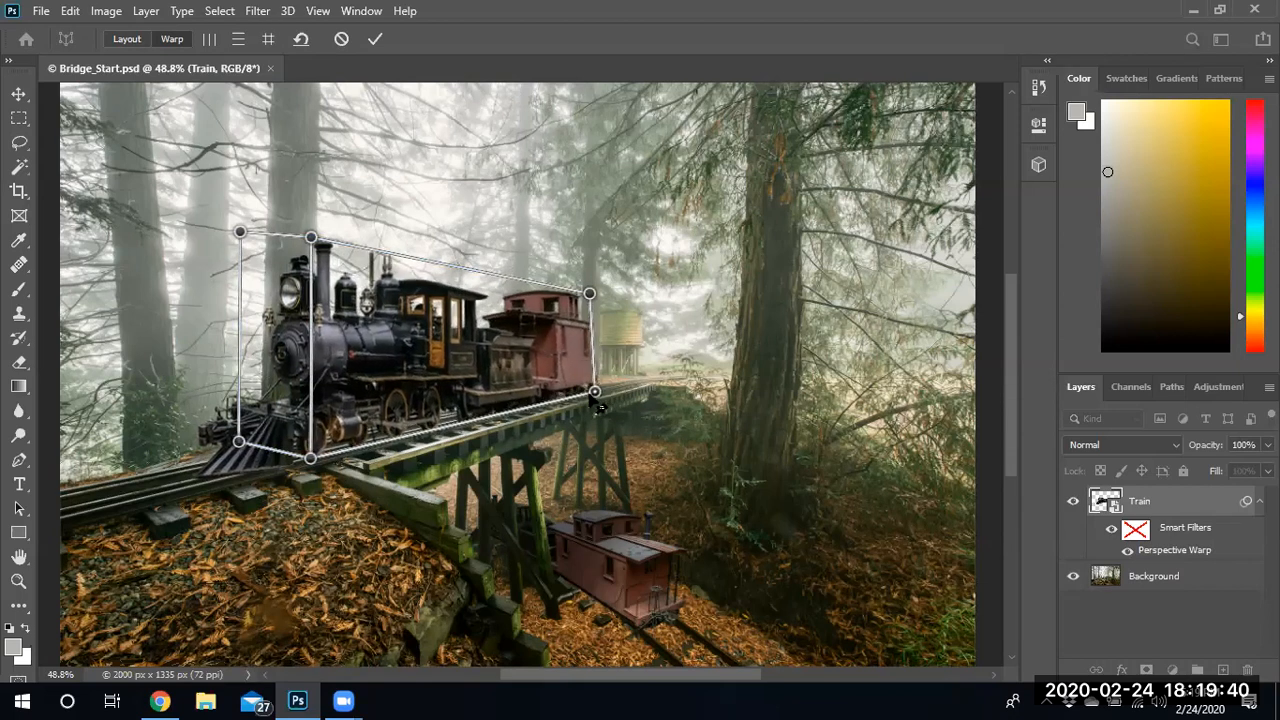
{"action": "left_click_drag", "start_coordinate": [588, 292], "coordinate": [588, 292]}
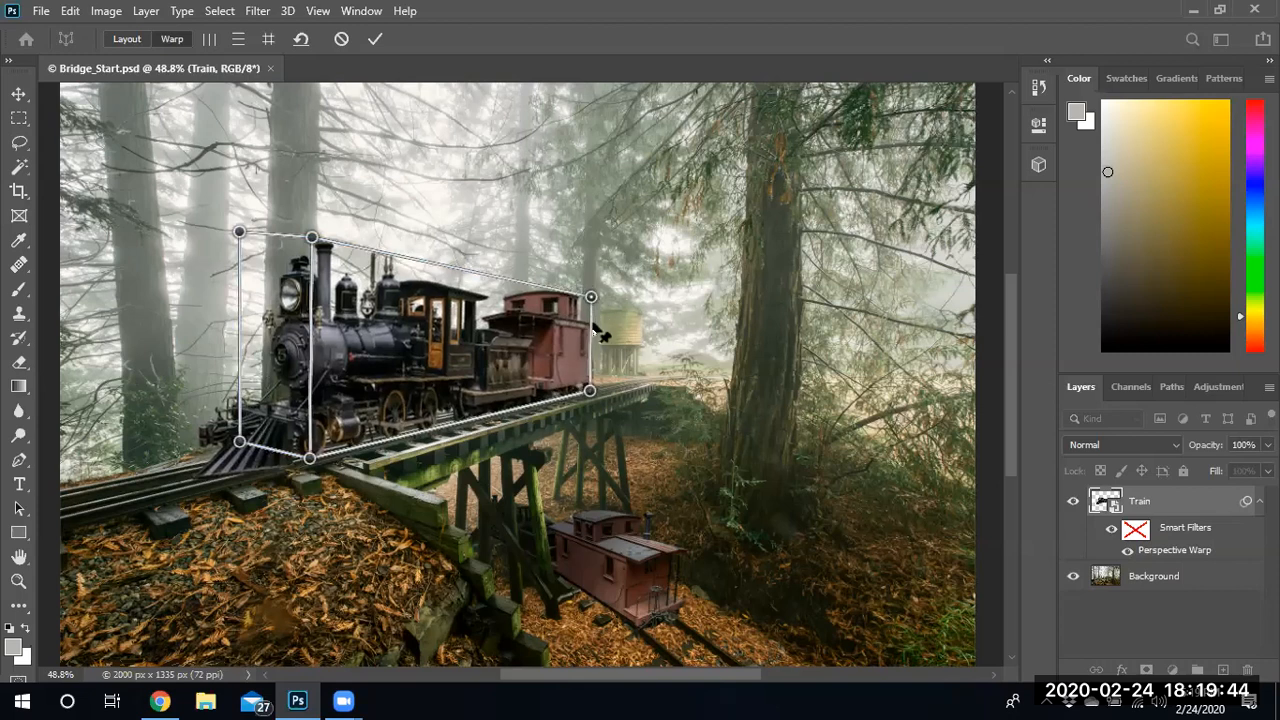
{"action": "left_click_drag", "start_coordinate": [590, 296], "coordinate": [596, 332]}
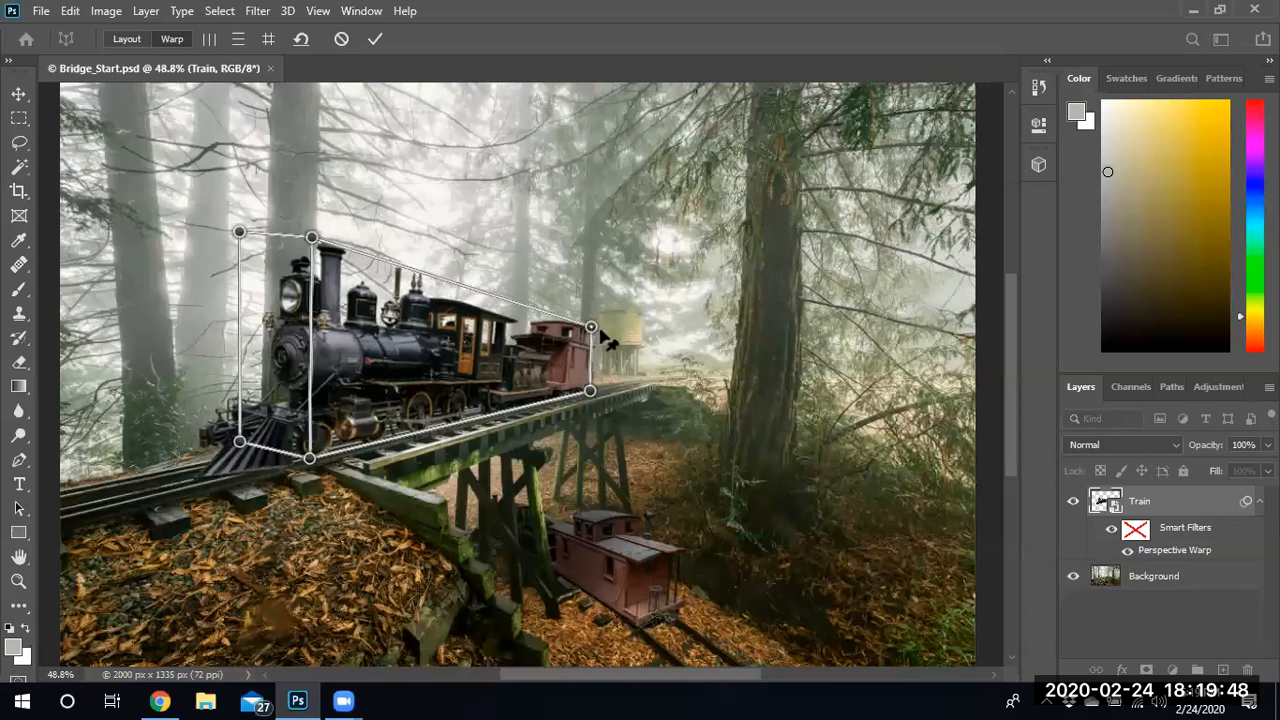
{"action": "left_click_drag", "start_coordinate": [590, 390], "coordinate": [596, 396]}
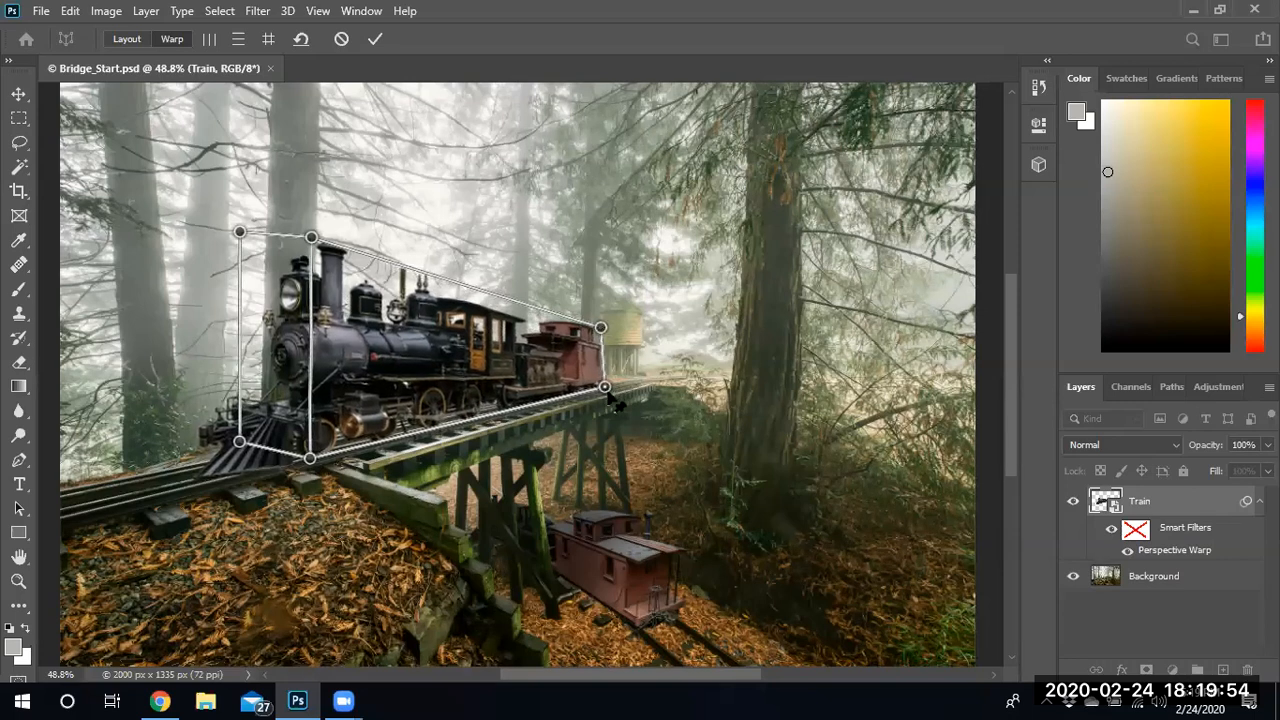
{"action": "left_click_drag", "start_coordinate": [616, 404], "coordinate": [604, 386]}
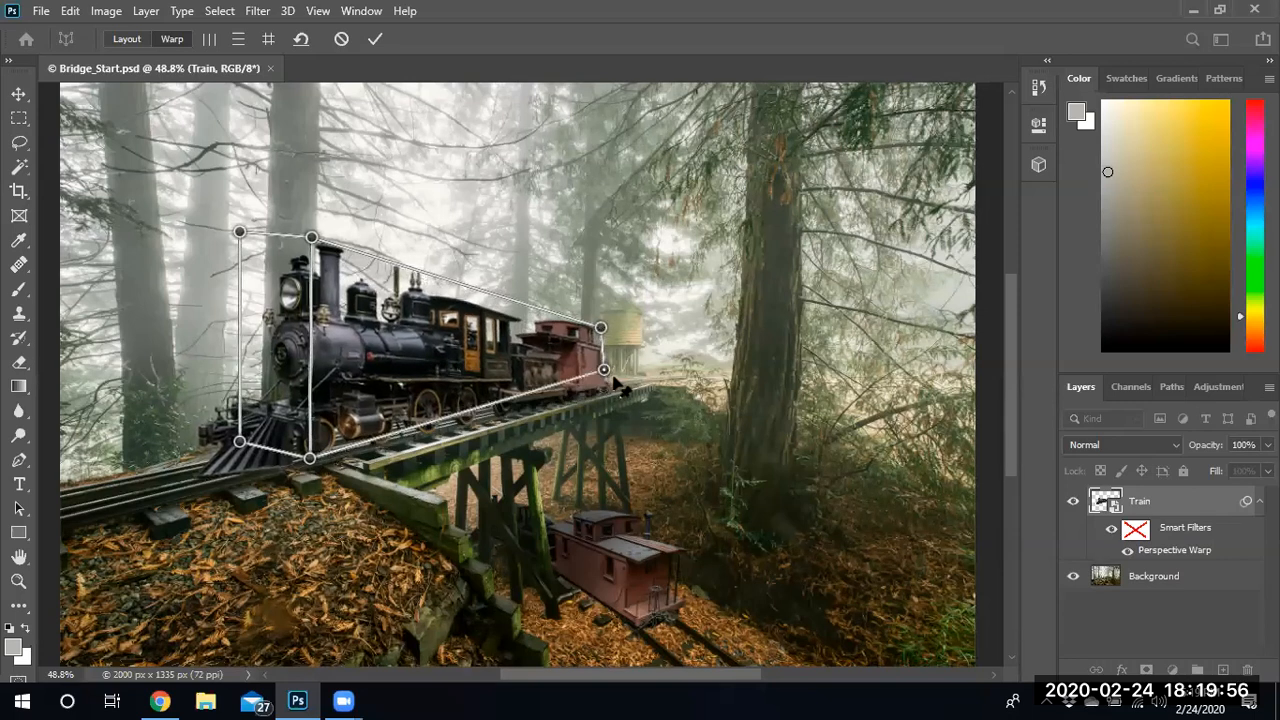
{"action": "left_click_drag", "start_coordinate": [604, 370], "coordinate": [612, 390]}
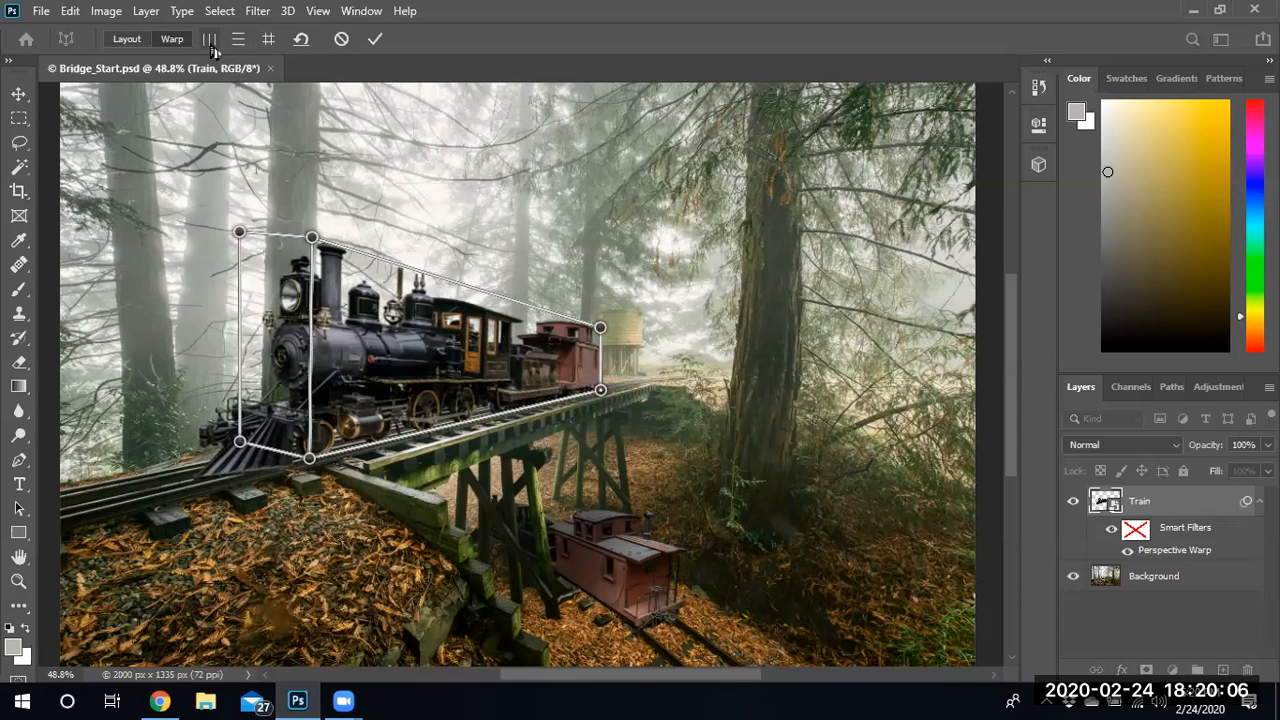
{"action": "mouse_move", "coordinate": [208, 40]}
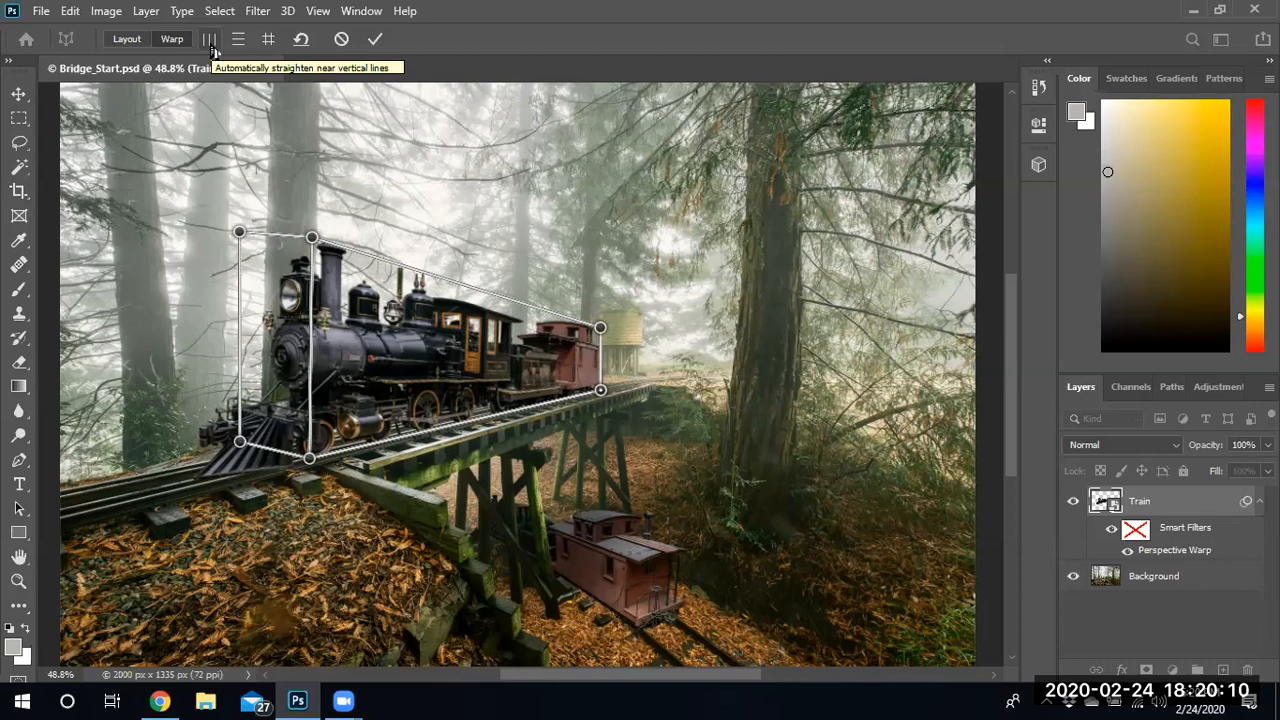
{"action": "mouse_move", "coordinate": [238, 40]}
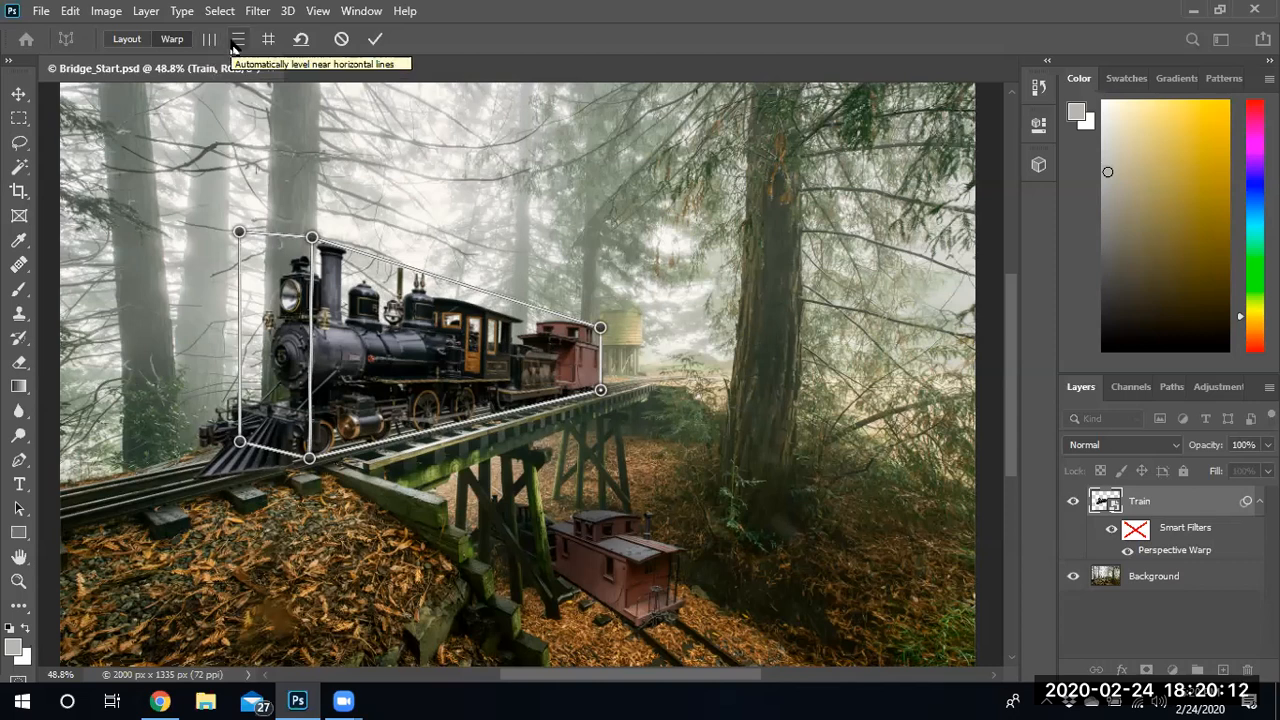
{"action": "mouse_move", "coordinate": [268, 40]}
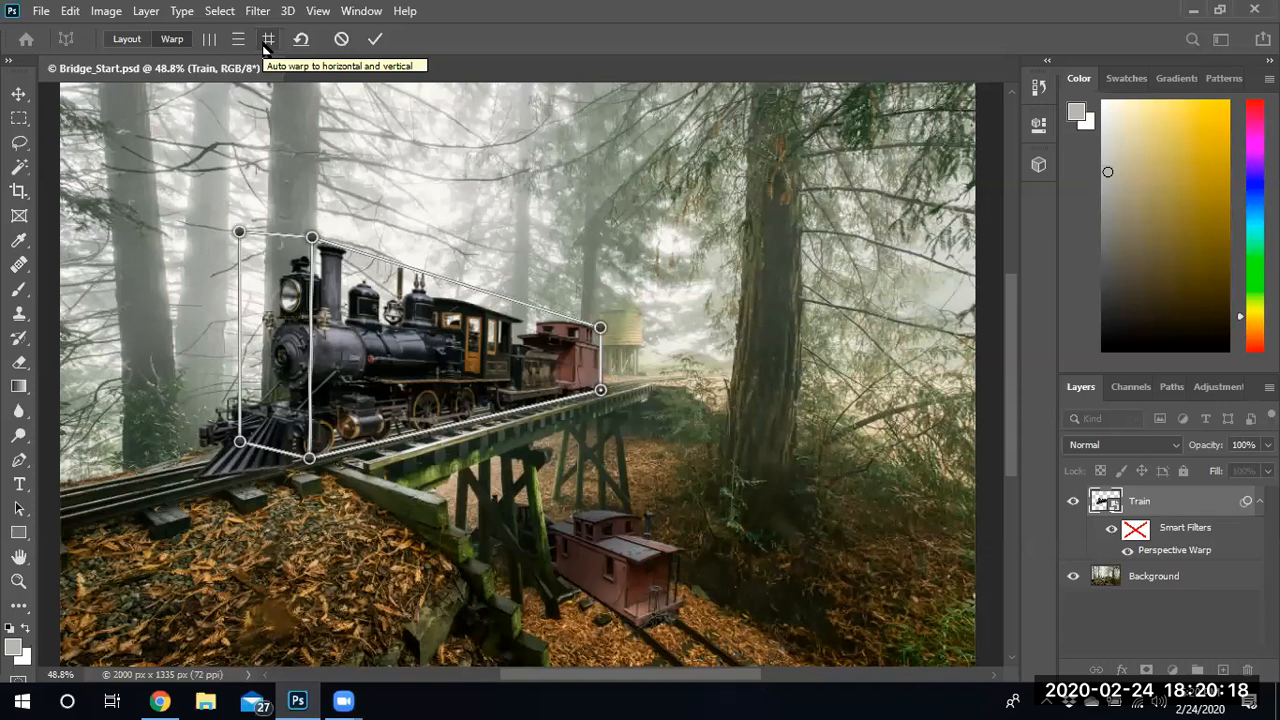
{"action": "mouse_move", "coordinate": [636, 308]}
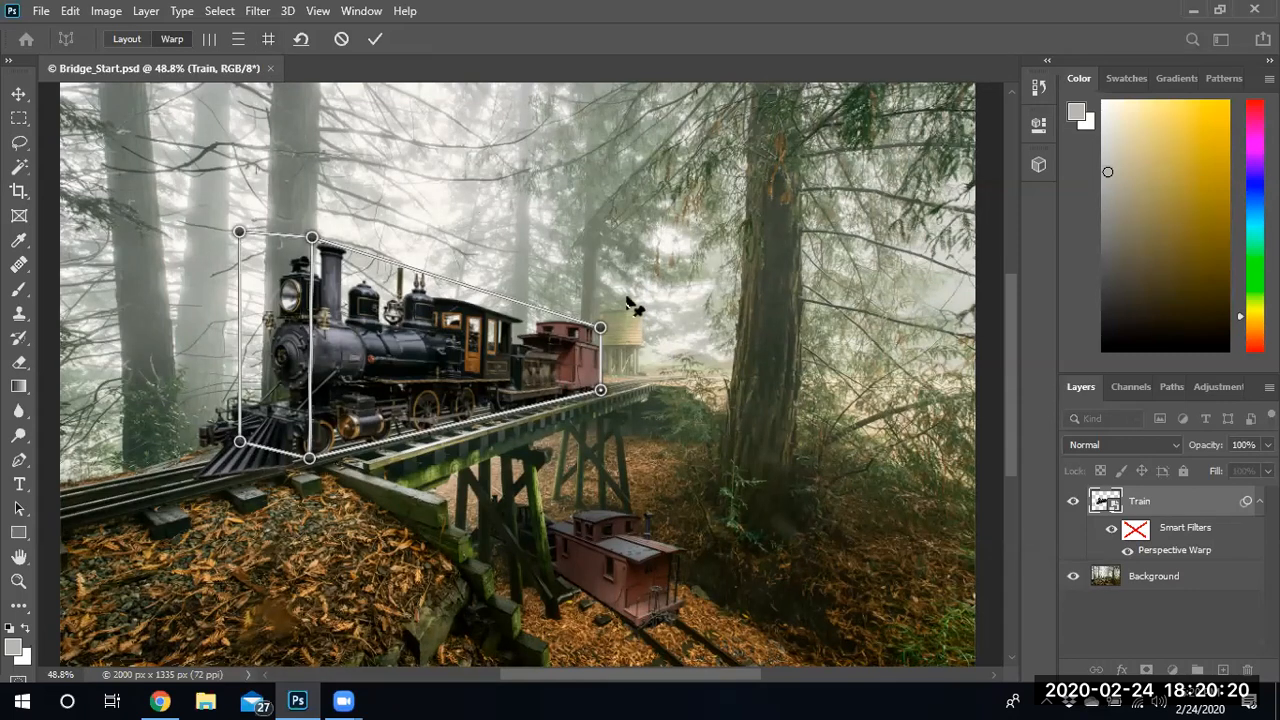
{"action": "mouse_move", "coordinate": [238, 248]}
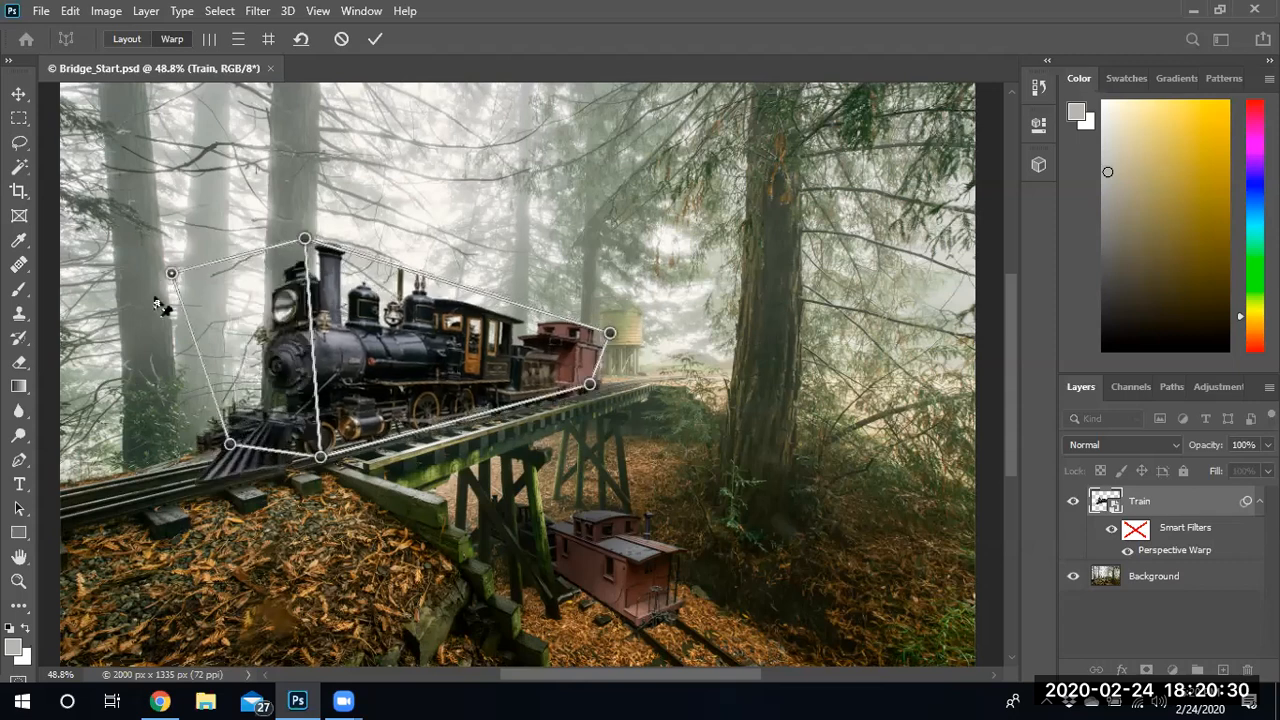
Step: Pull the front-left warp pins back so the locomotive's nose stays upright on the rails
{"action": "left_click_drag", "start_coordinate": [172, 272], "coordinate": [140, 334]}
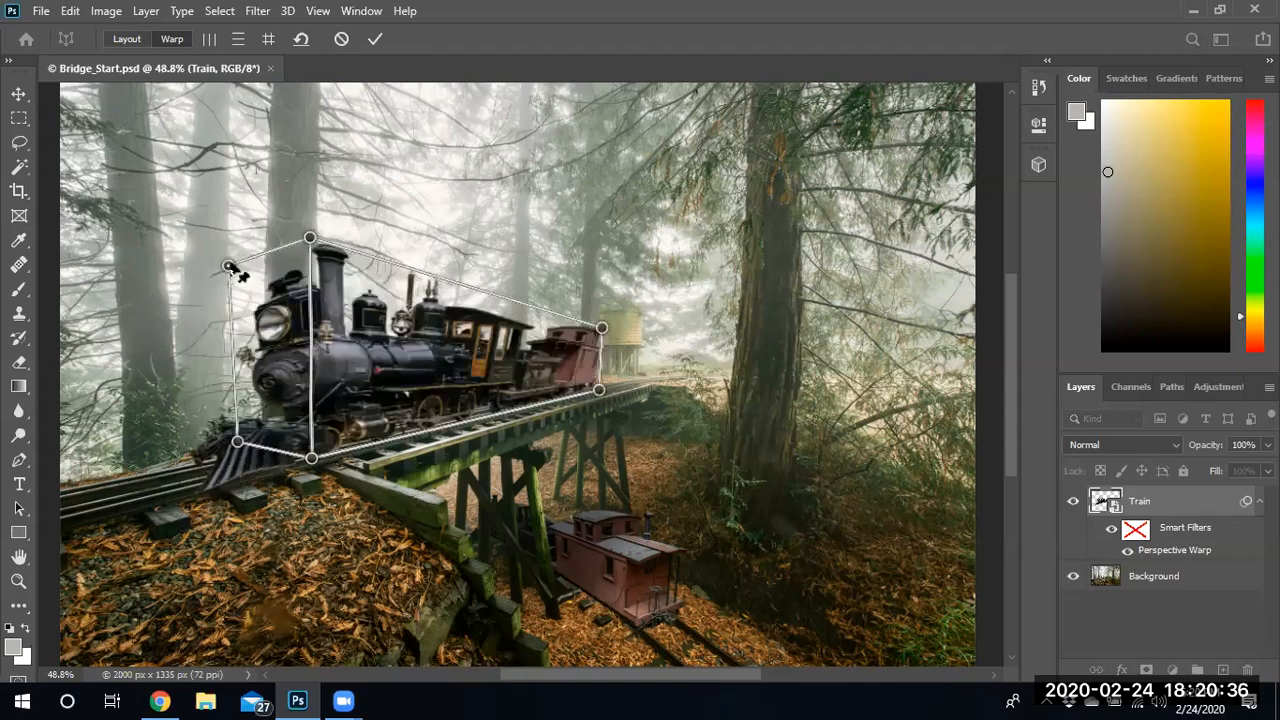
{"action": "left_click_drag", "start_coordinate": [228, 268], "coordinate": [244, 258]}
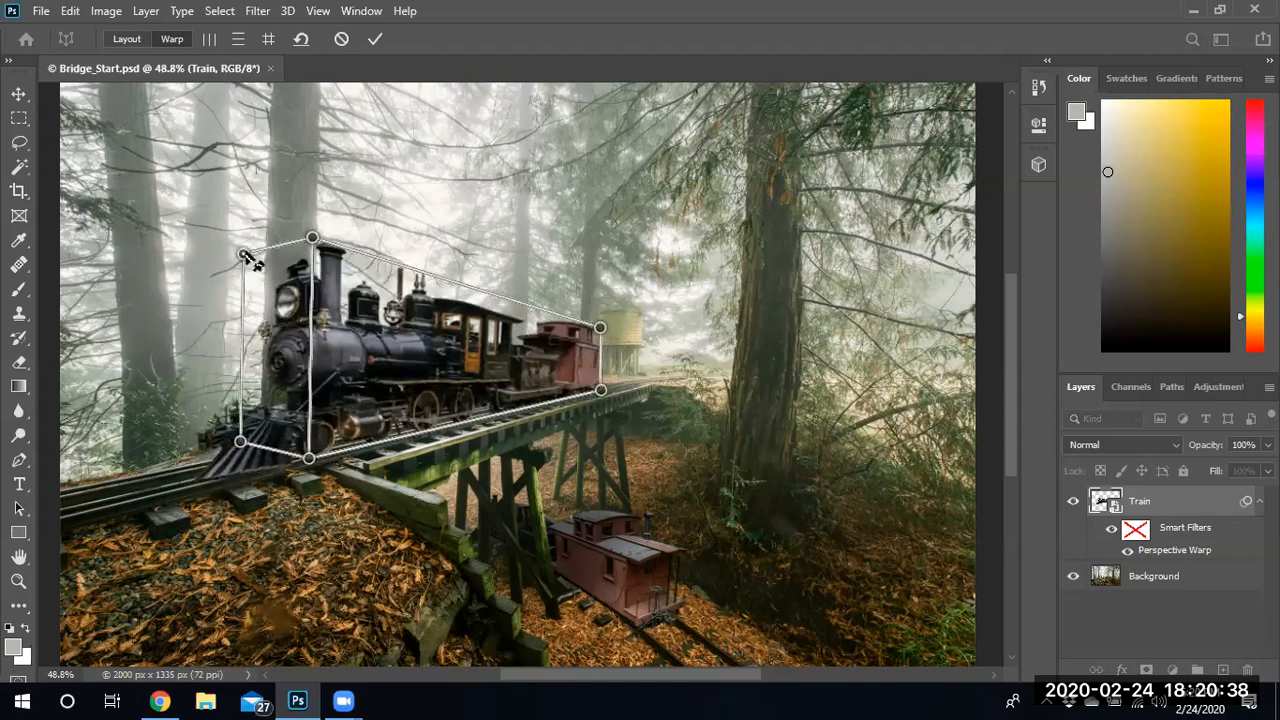
{"action": "left_click_drag", "start_coordinate": [240, 252], "coordinate": [252, 252]}
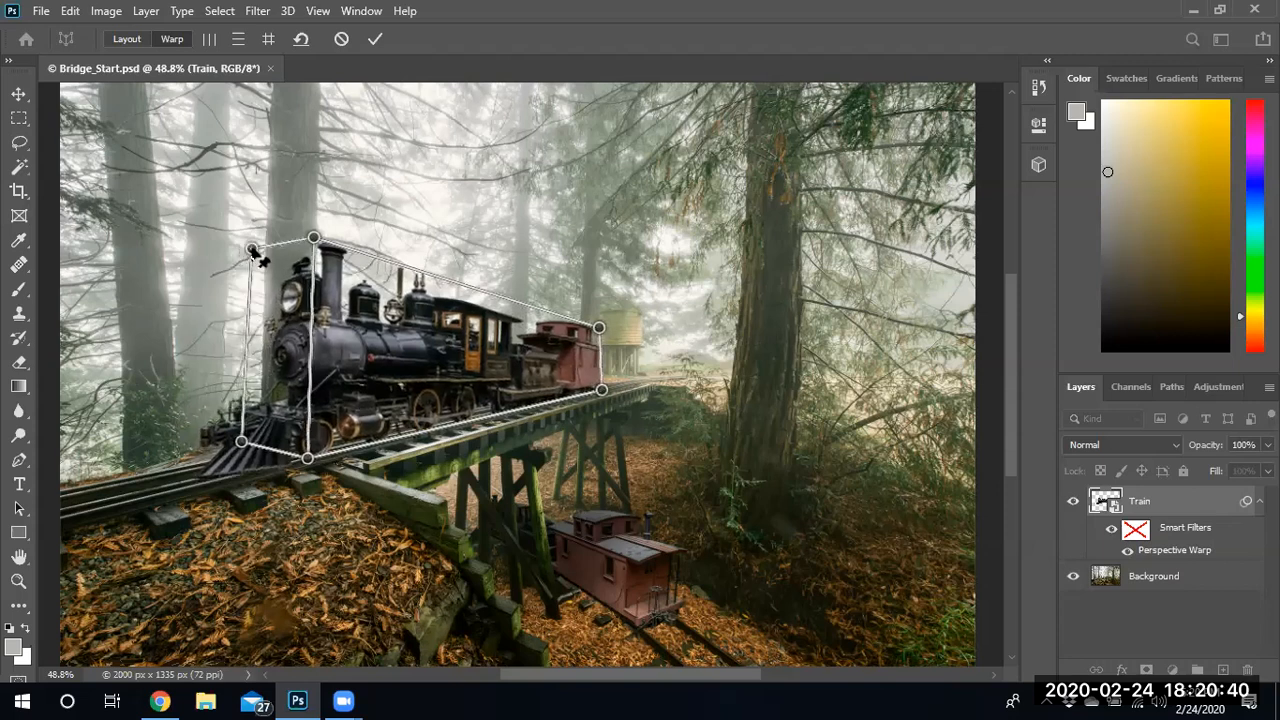
{"action": "left_click_drag", "start_coordinate": [252, 250], "coordinate": [254, 258]}
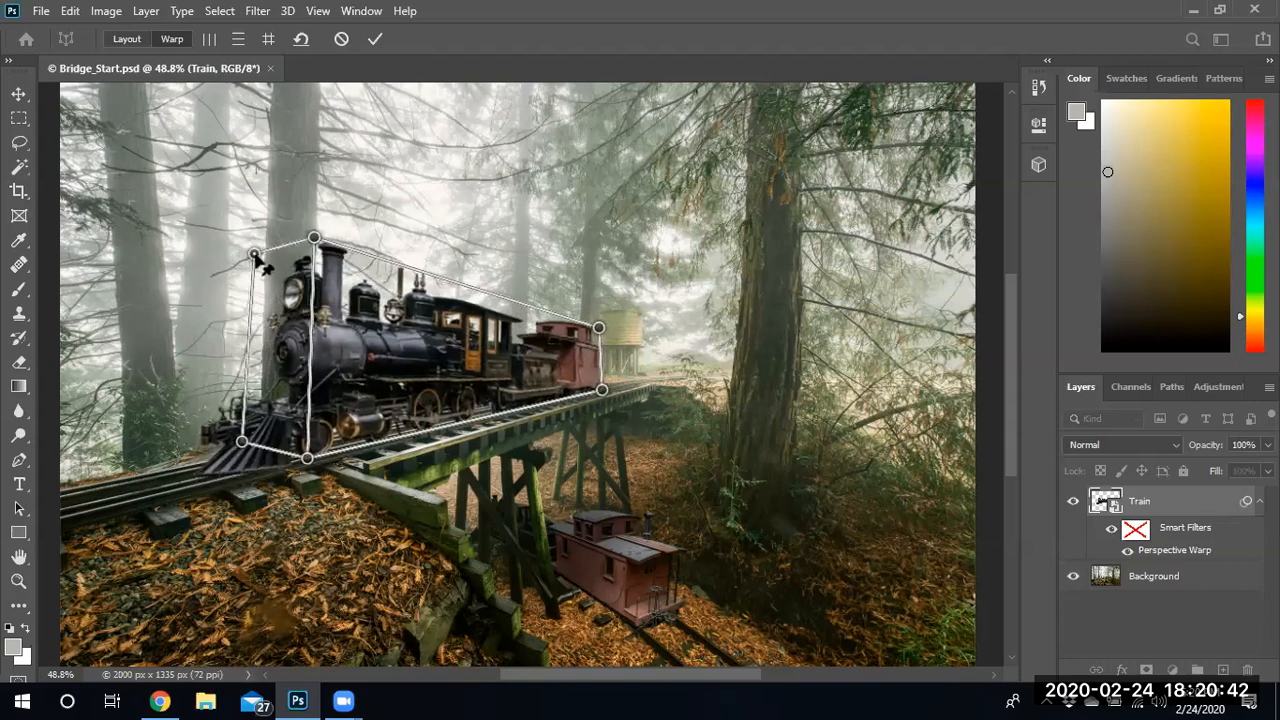
{"action": "left_click_drag", "start_coordinate": [256, 256], "coordinate": [248, 264]}
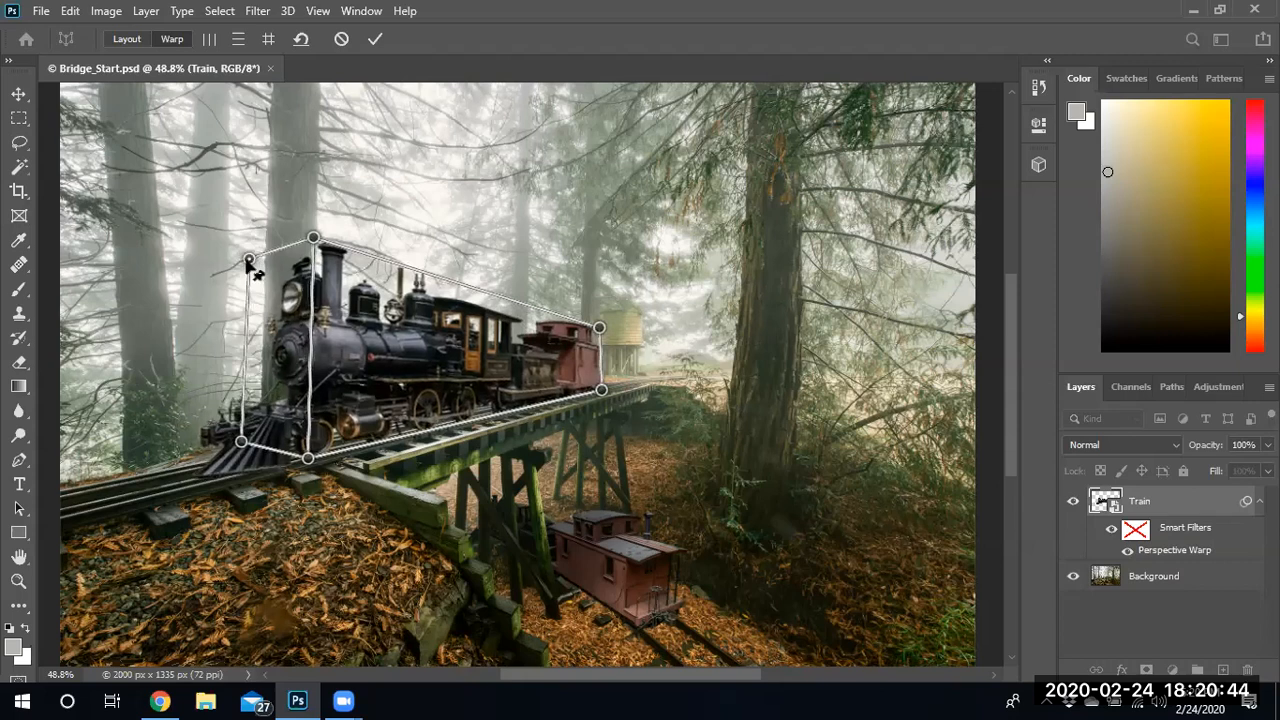
{"action": "left_click_drag", "start_coordinate": [248, 262], "coordinate": [240, 232]}
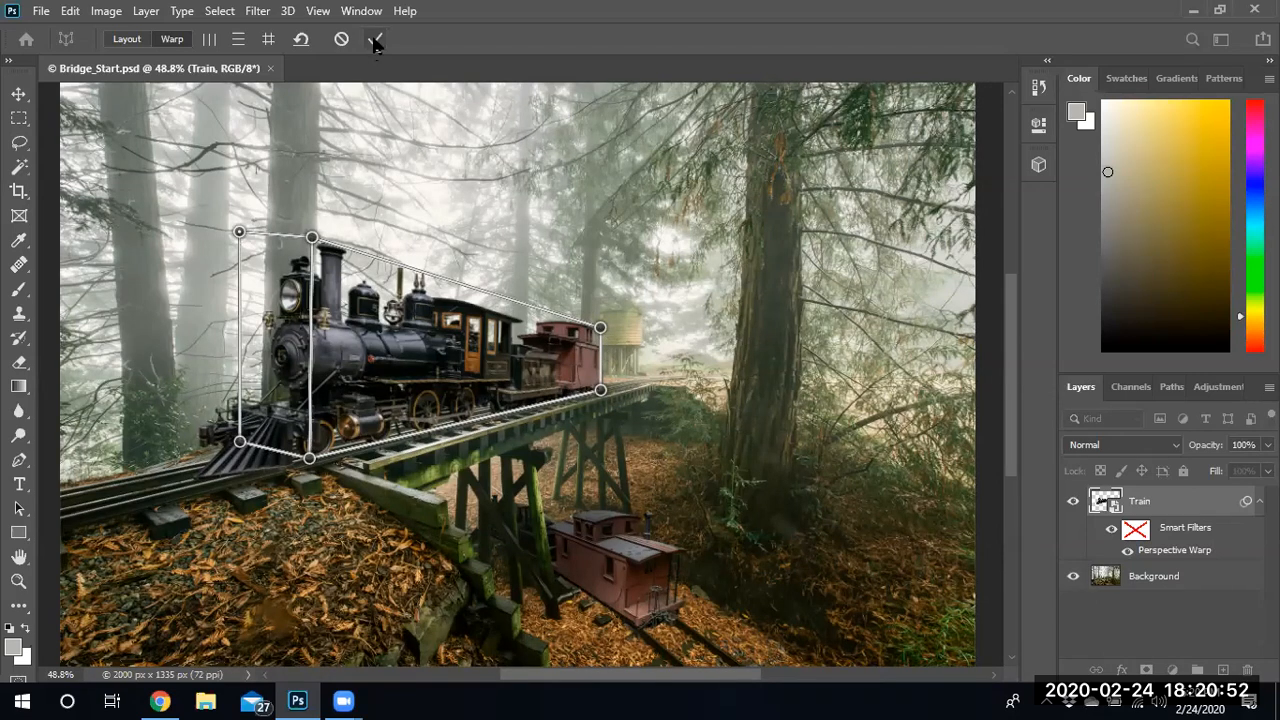
{"action": "mouse_move", "coordinate": [376, 40]}
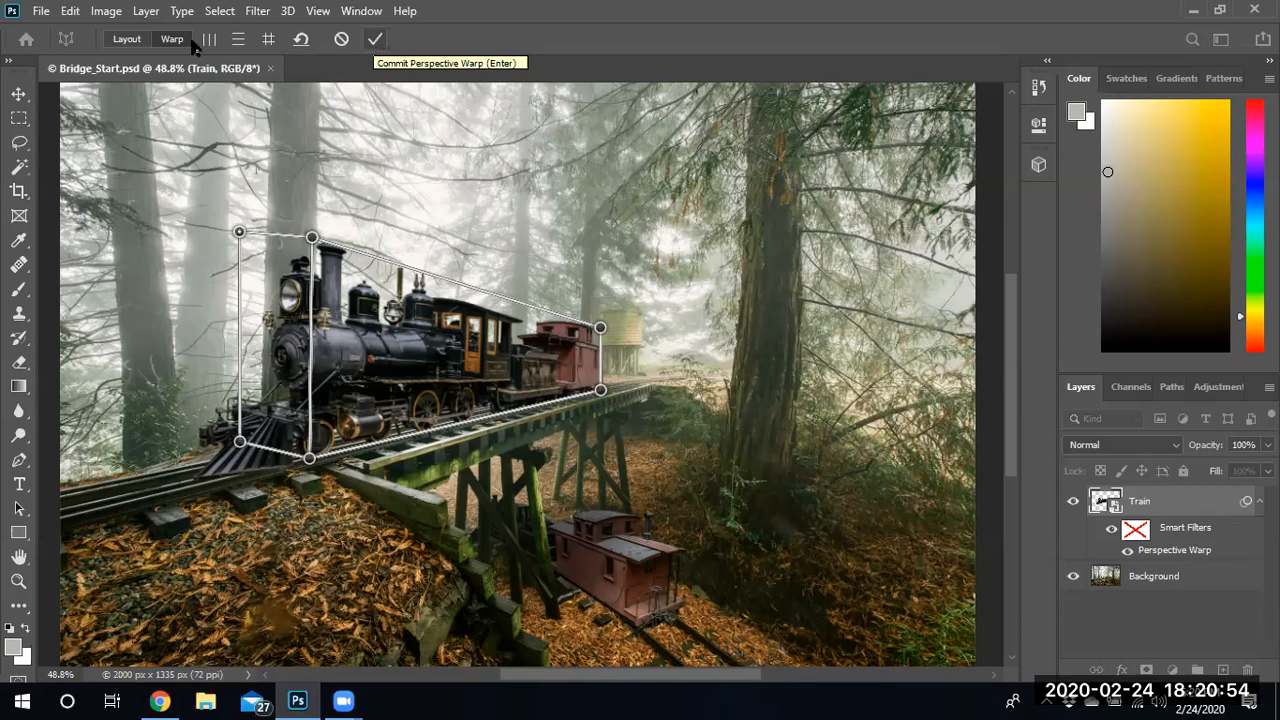
Step: Commit the perspective warp, leaving the train resting on the bridge as a smart filter
{"action": "left_click", "coordinate": [124, 40]}
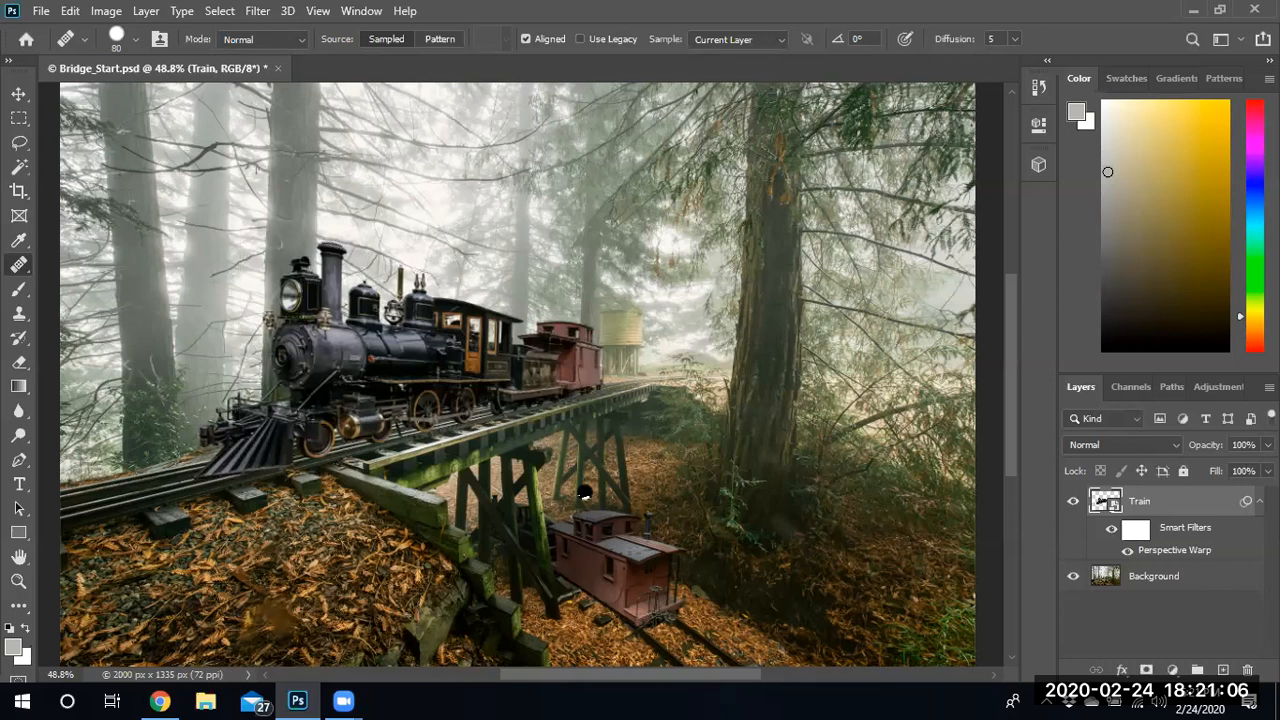
{"action": "mouse_move", "coordinate": [598, 408]}
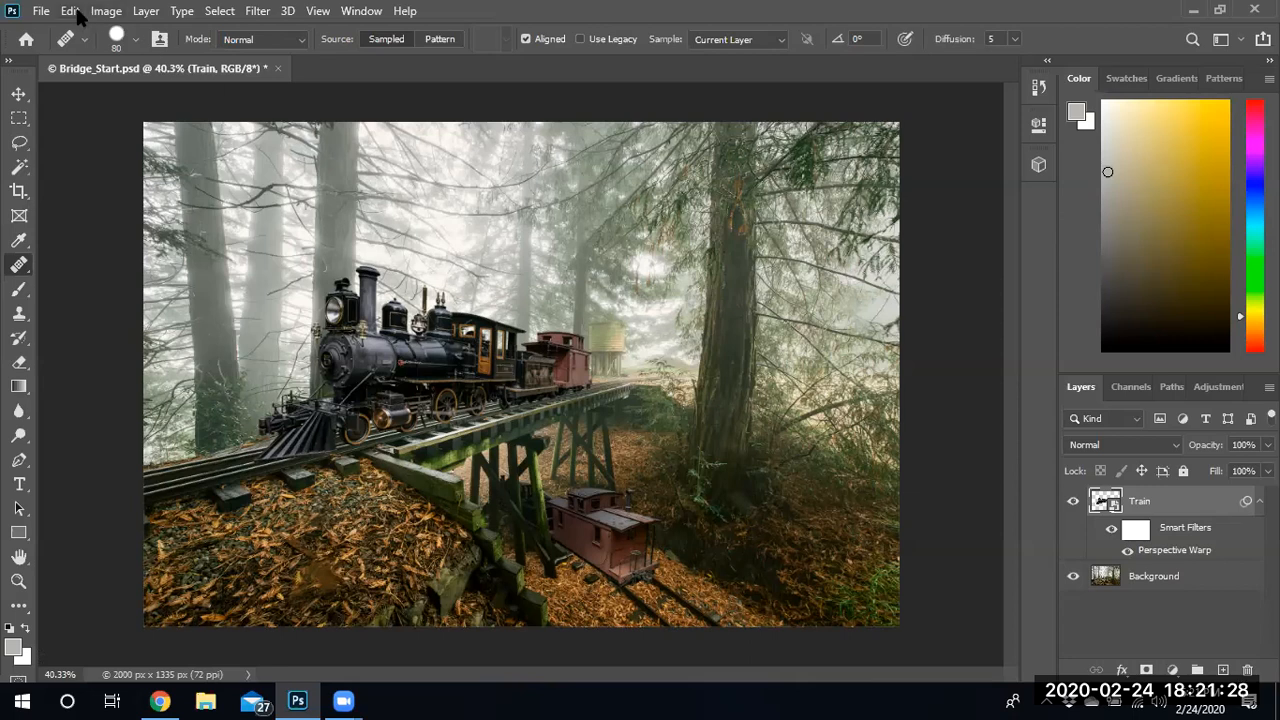
Step: Reopen the Edit menu to show the Perspective Warp command
{"action": "left_click", "coordinate": [68, 12]}
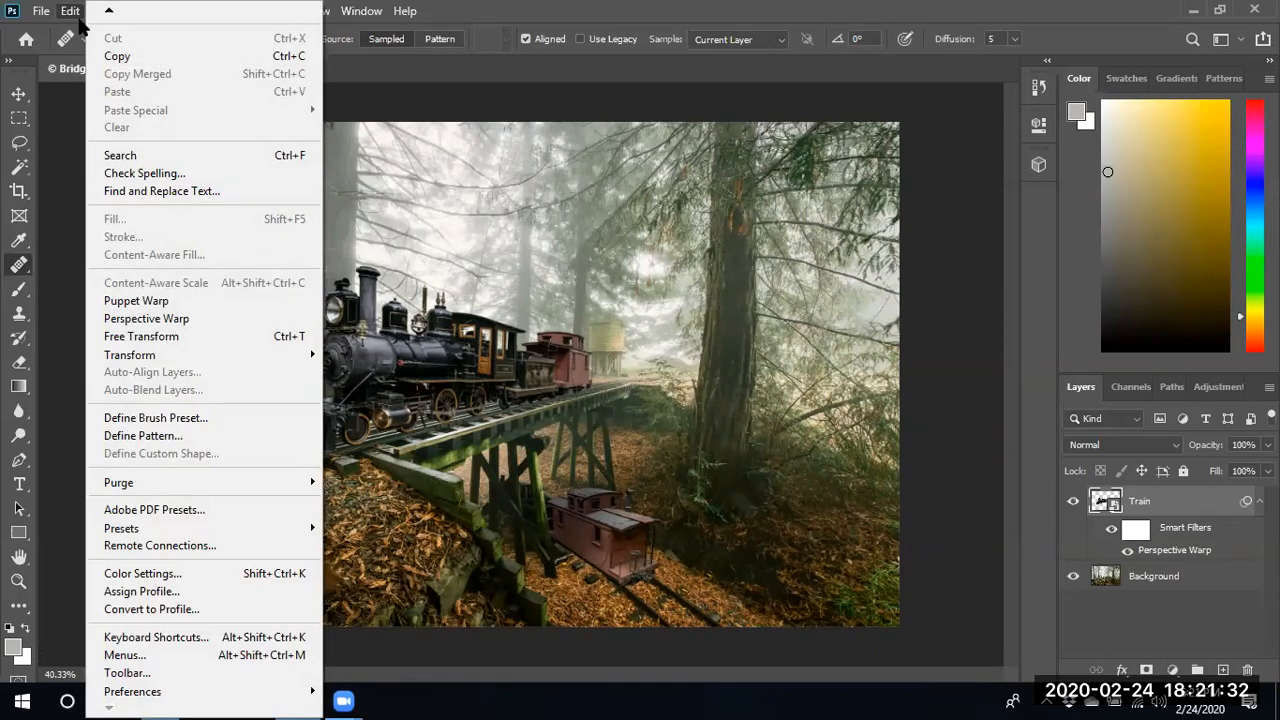
{"action": "mouse_move", "coordinate": [146, 318]}
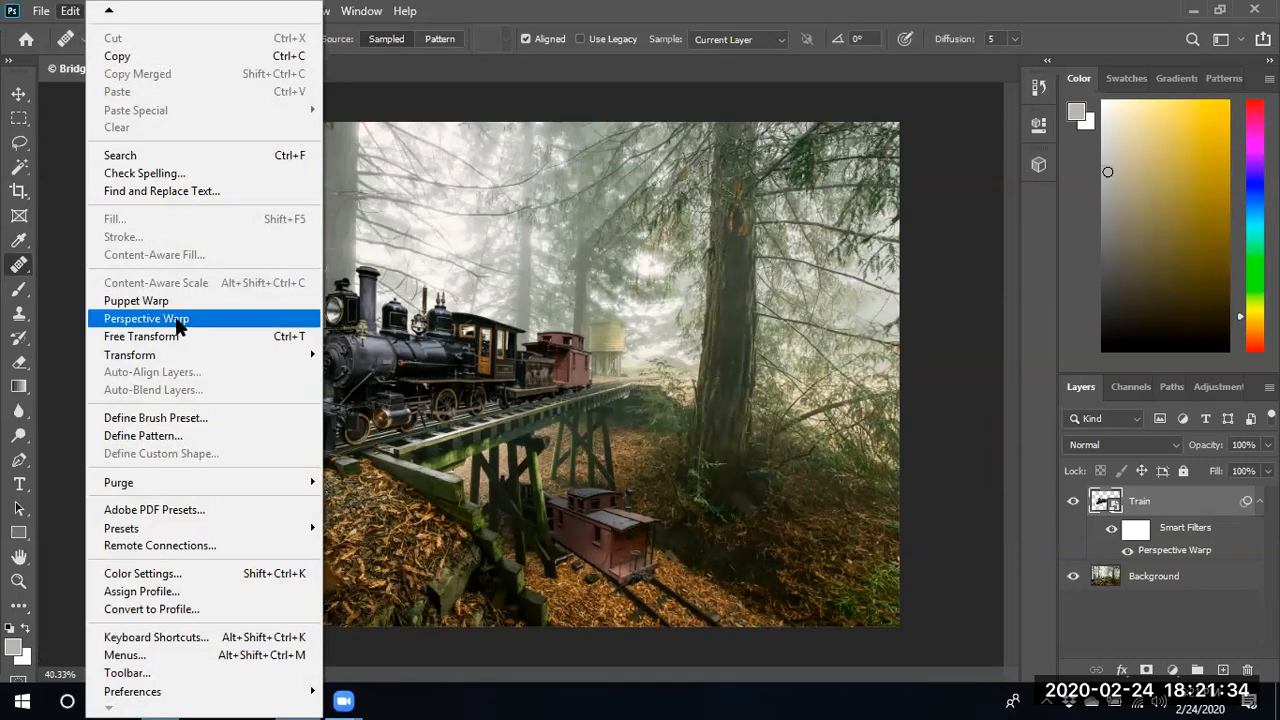
{"action": "mouse_move", "coordinate": [1064, 278]}
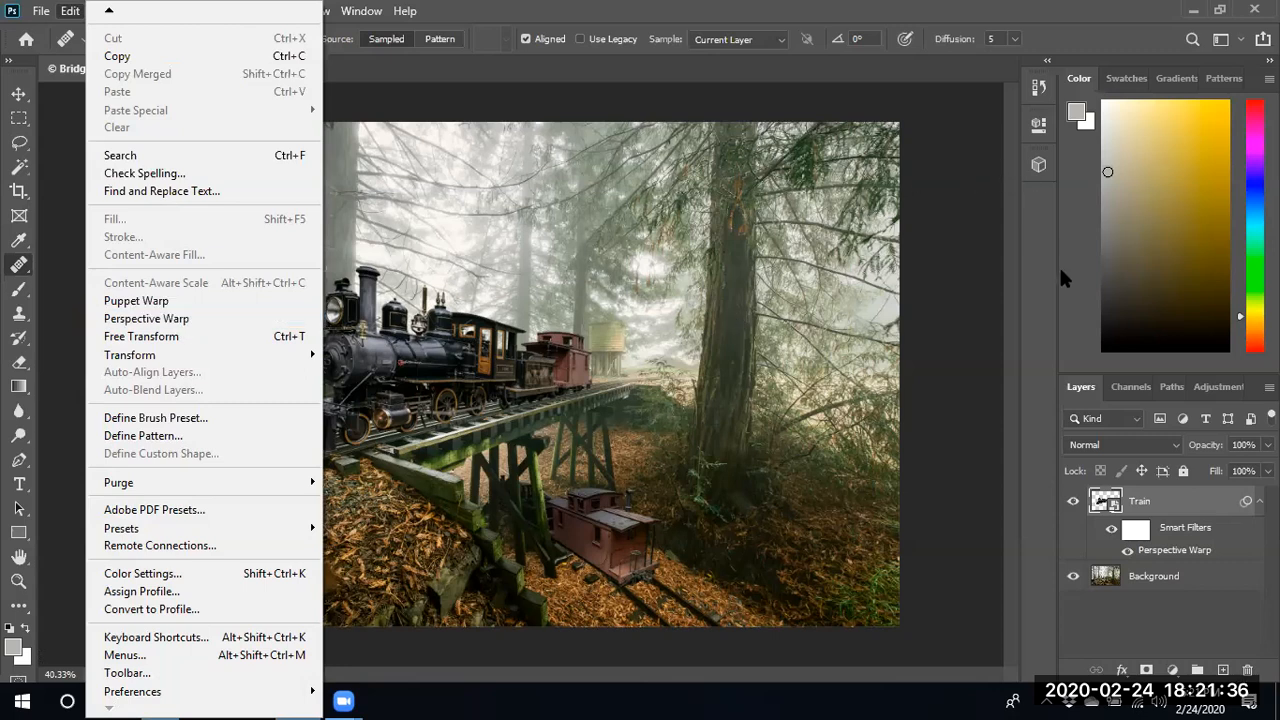